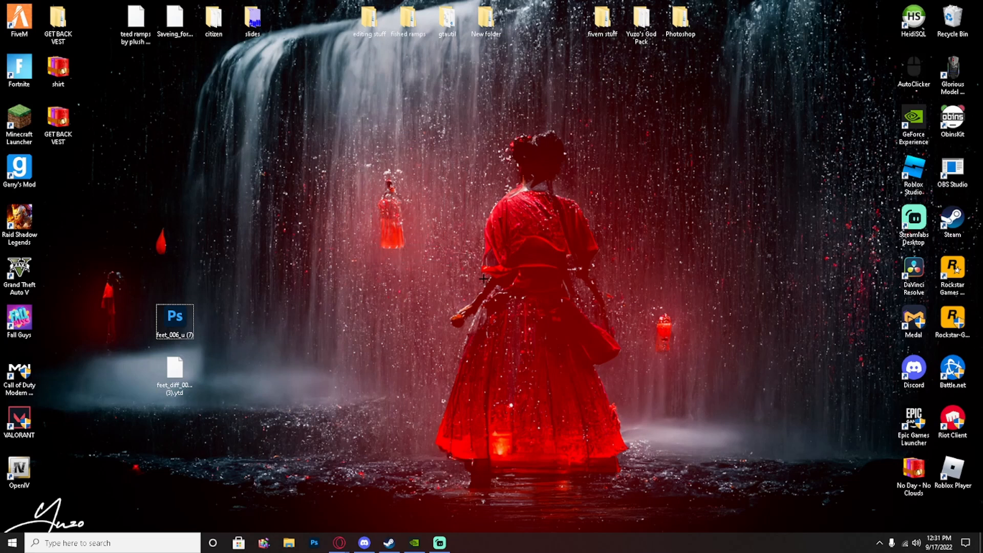
{"action": "mouse_move", "coordinate": [439, 281]}
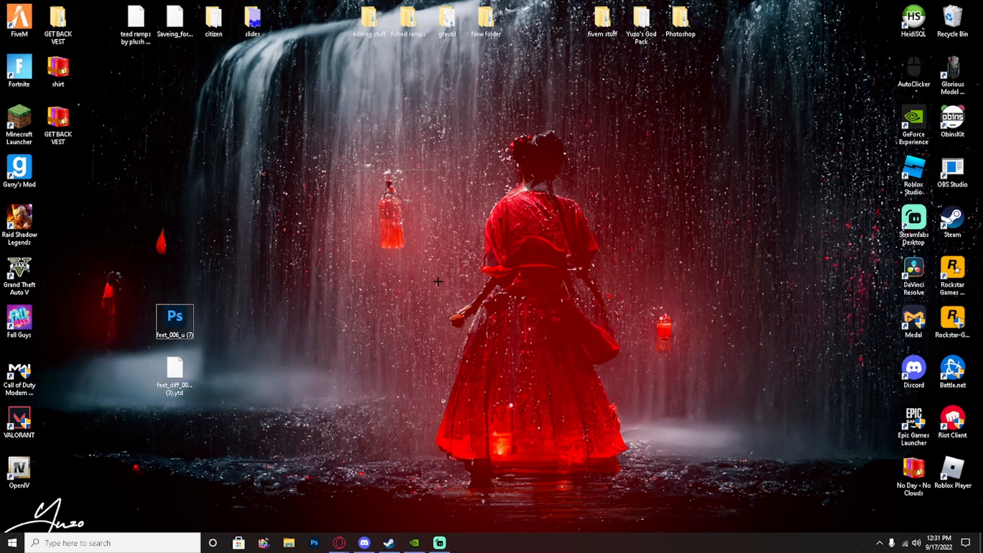
{"action": "mouse_move", "coordinate": [378, 153]}
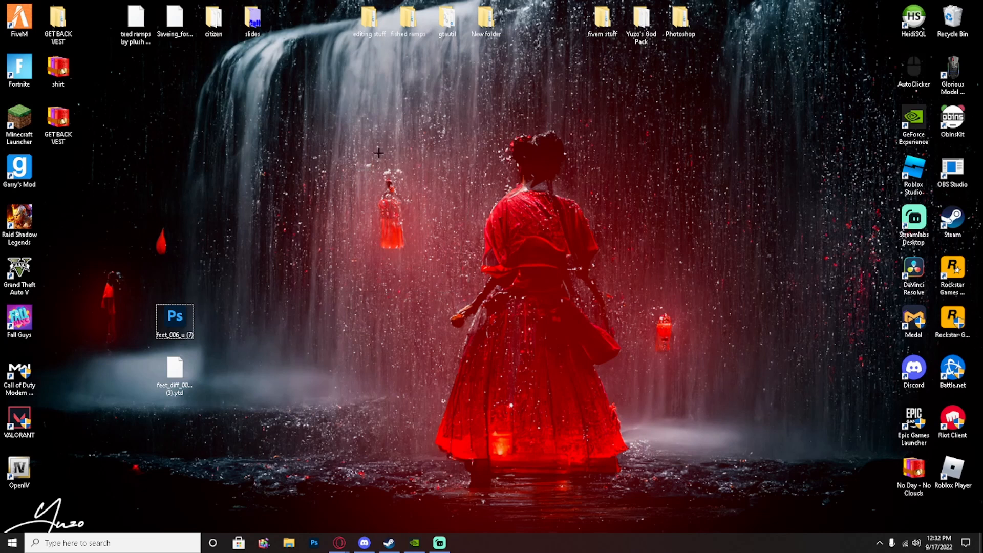
{"action": "mouse_move", "coordinate": [249, 346]}
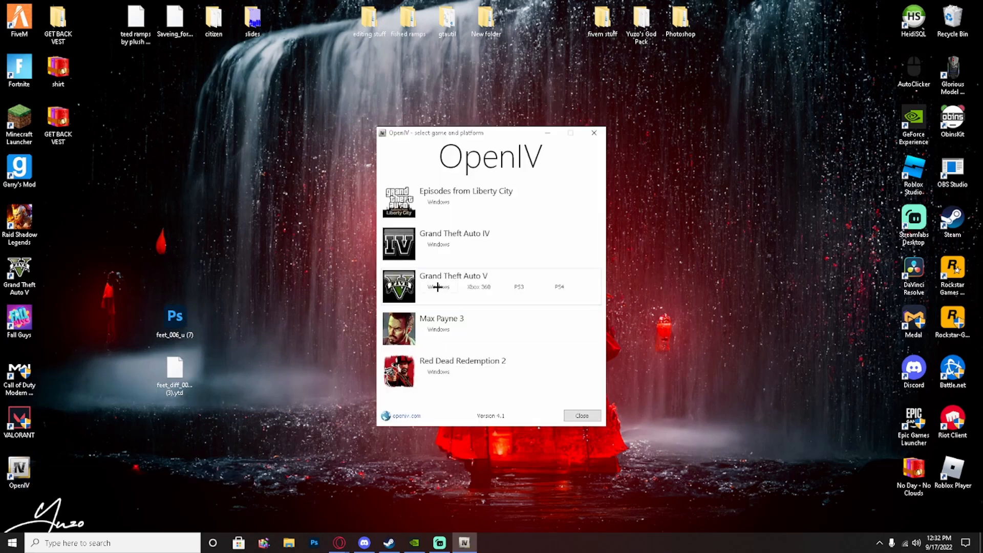
- Open Grand Theft Auto V Windows in OpenIV, then create and enter a 'slides' folder in mods
{"action": "left_click", "coordinate": [438, 287]}
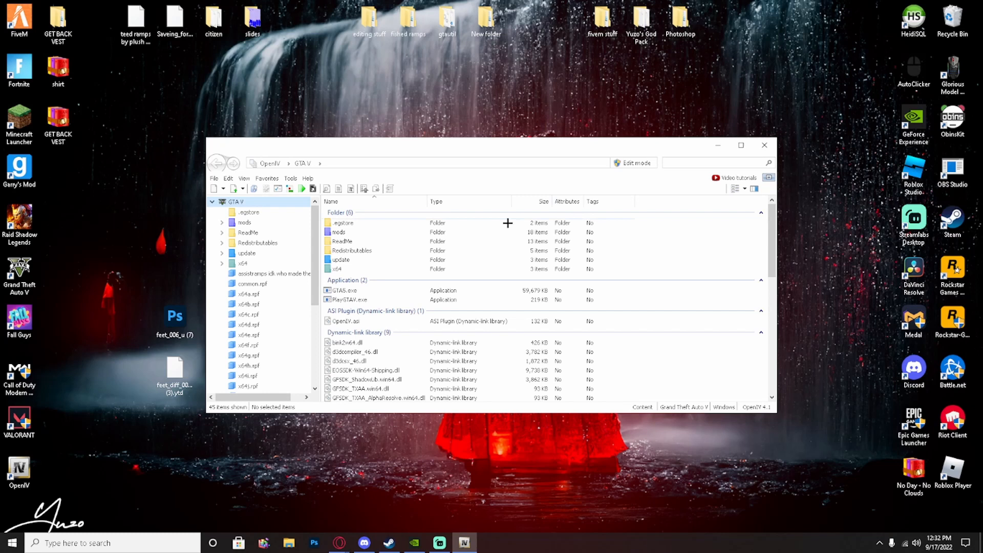
{"action": "left_click", "coordinate": [341, 232]}
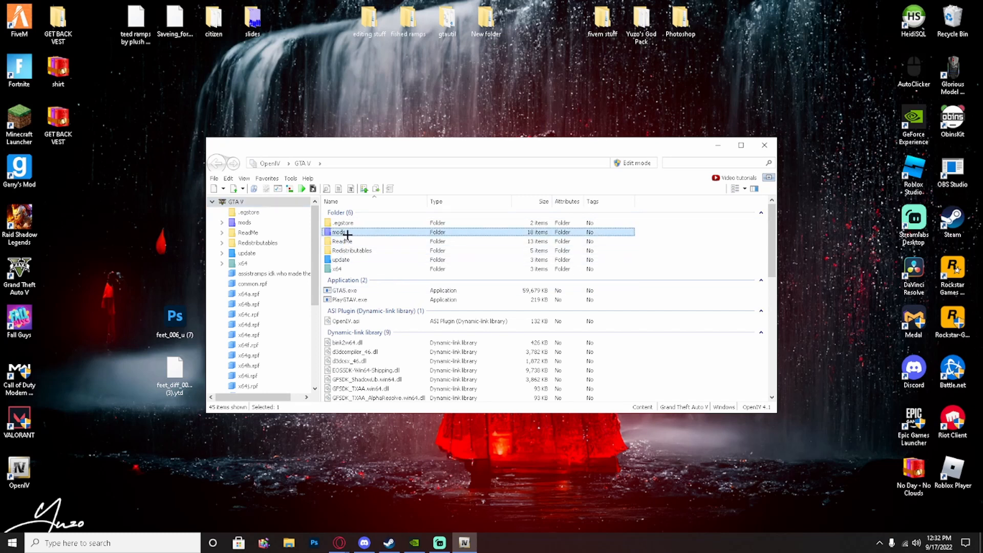
{"action": "double_click", "coordinate": [337, 231]}
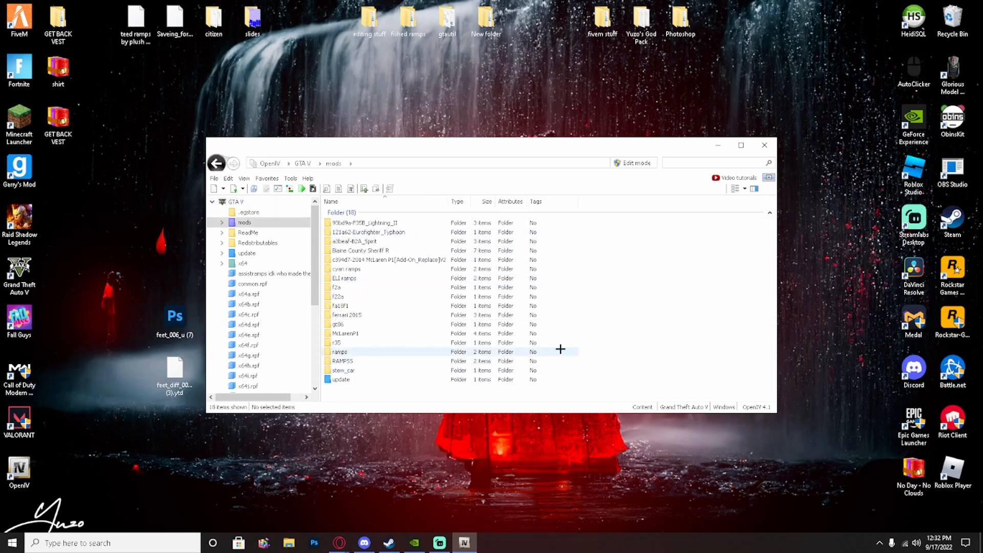
{"action": "mouse_move", "coordinate": [619, 181]}
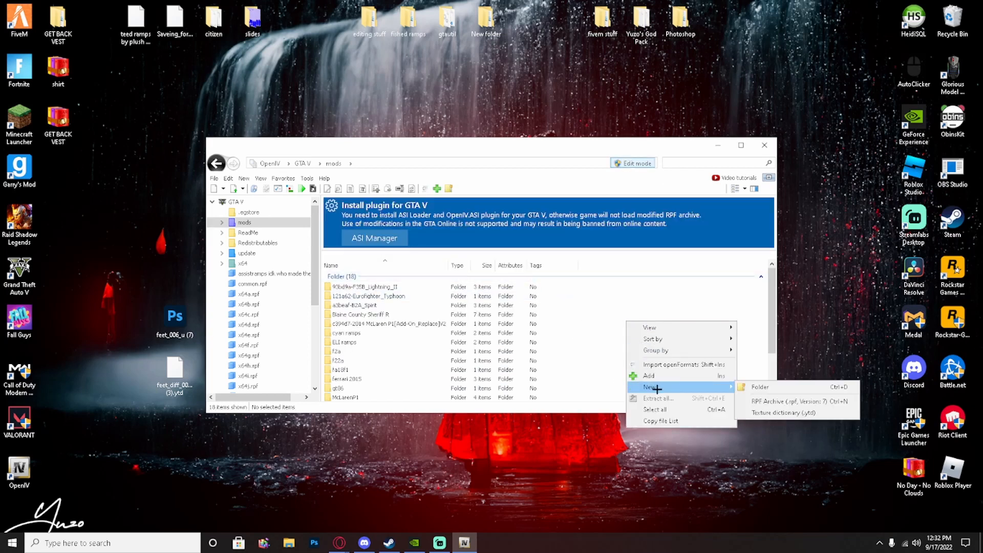
{"action": "left_click", "coordinate": [758, 386]}
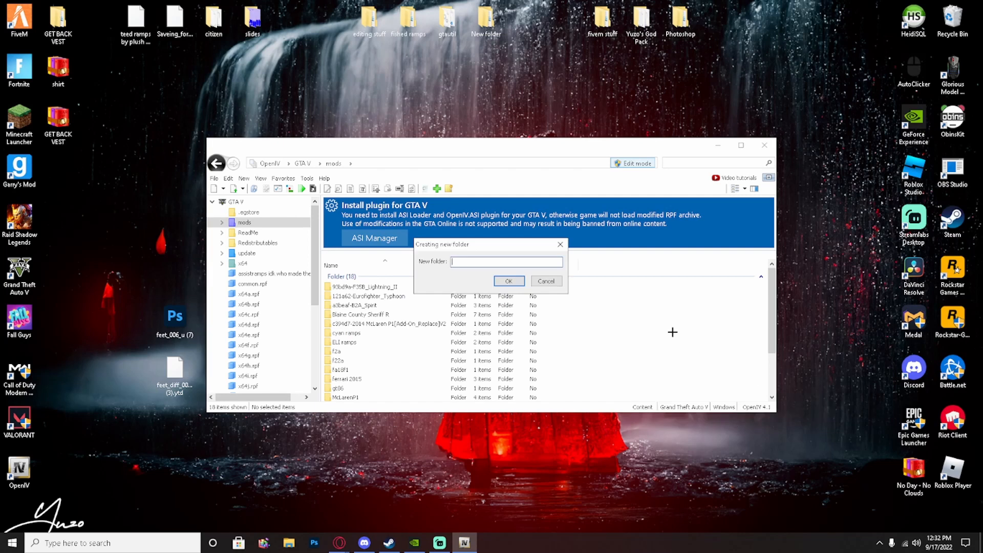
{"action": "left_click", "coordinate": [508, 280]}
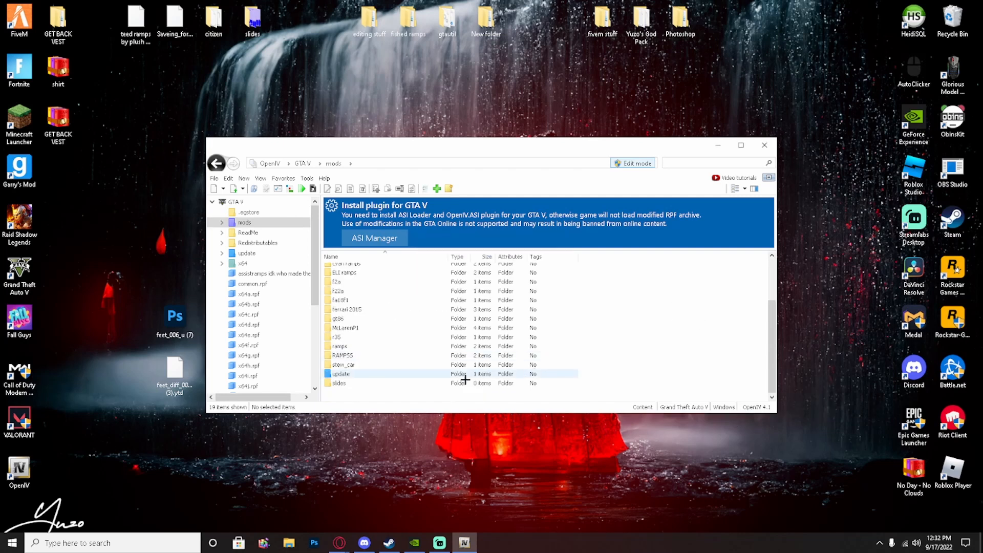
{"action": "double_click", "coordinate": [337, 382]}
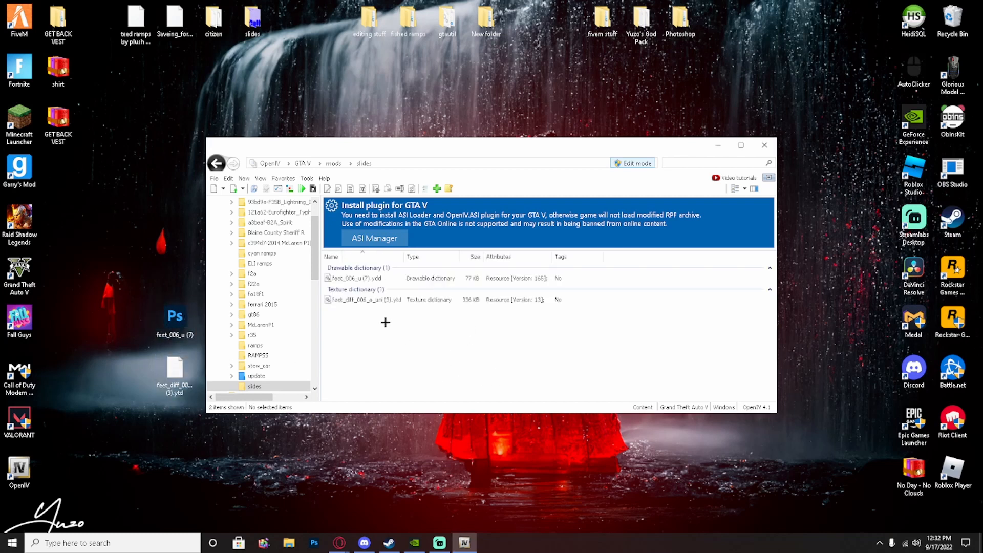
- Open the slide .ytd and save feet_diff_006_a_uni as PNG in desktop folder 'slidesss'
{"action": "double_click", "coordinate": [363, 299]}
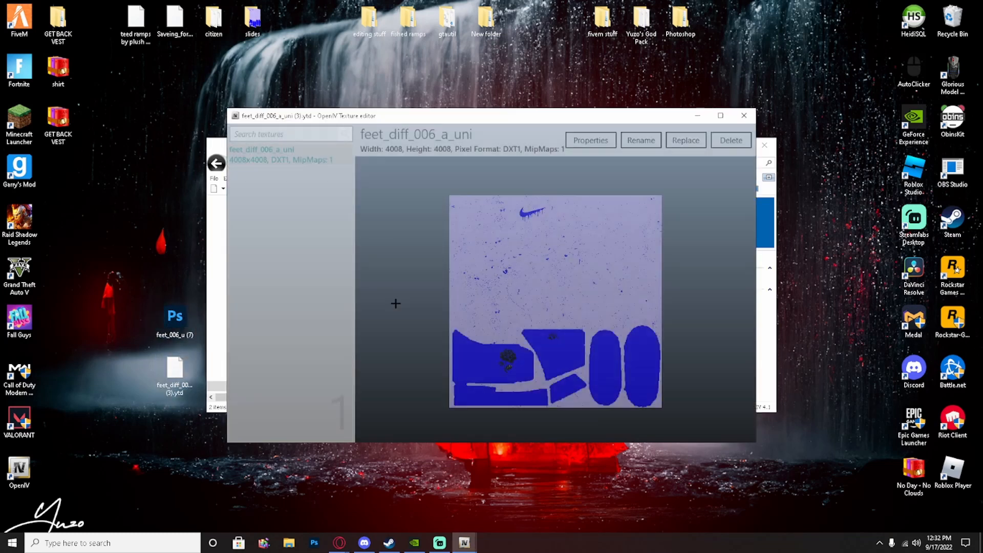
{"action": "left_click", "coordinate": [391, 430]}
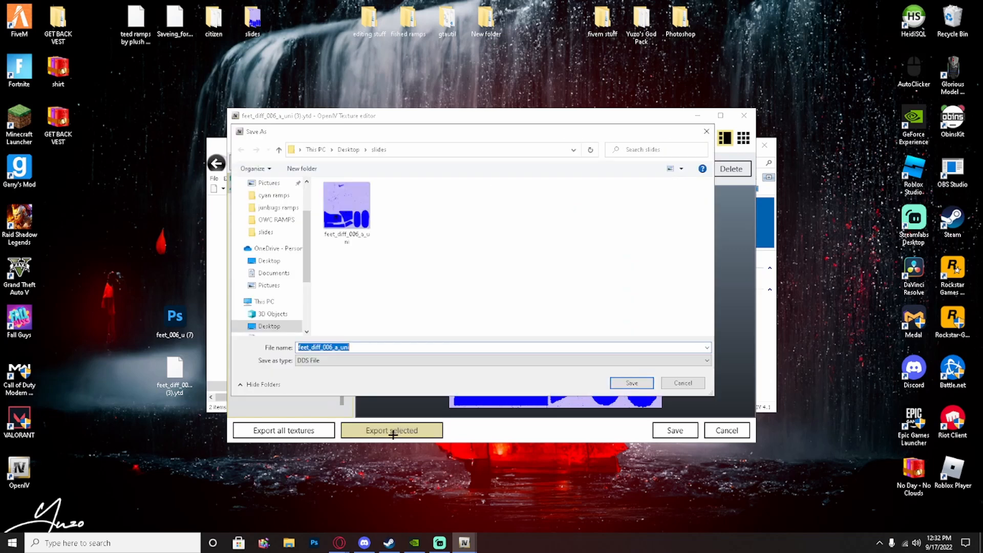
{"action": "left_click", "coordinate": [496, 360]}
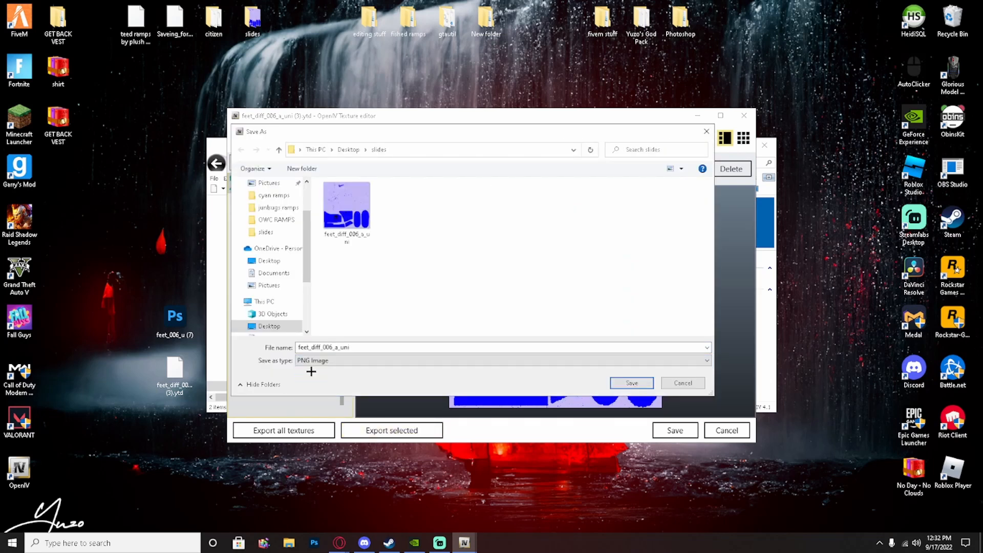
{"action": "right_click", "coordinate": [346, 204]}
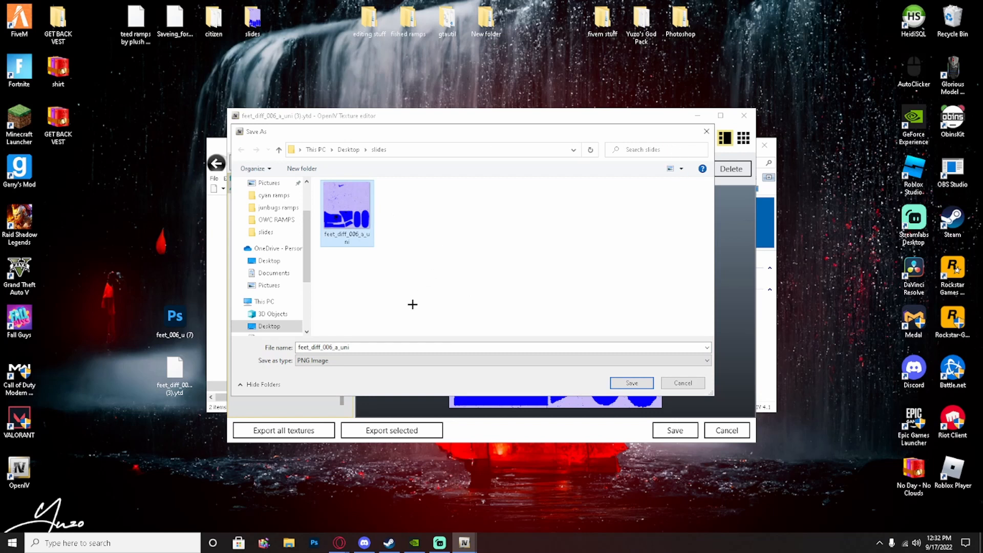
{"action": "mouse_move", "coordinate": [442, 336]}
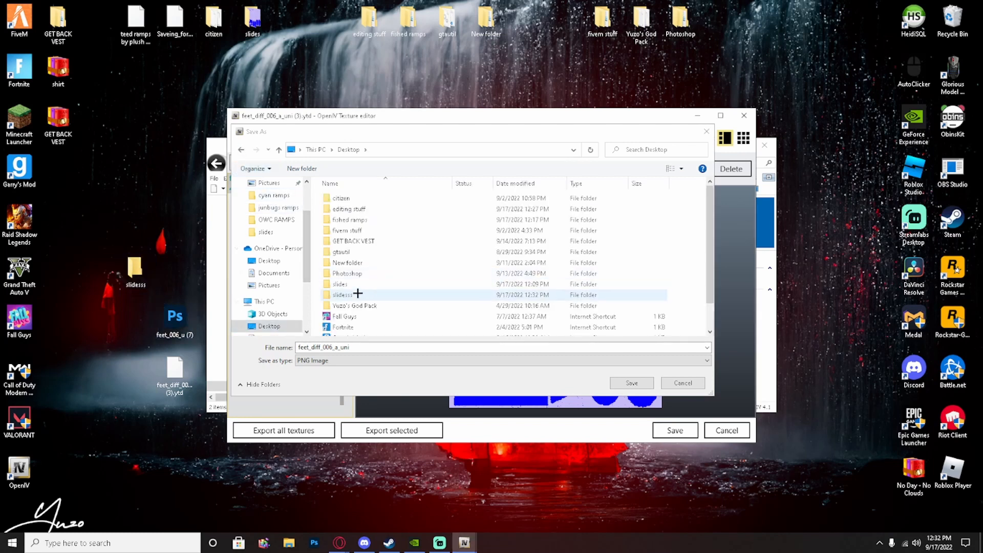
{"action": "double_click", "coordinate": [343, 295]}
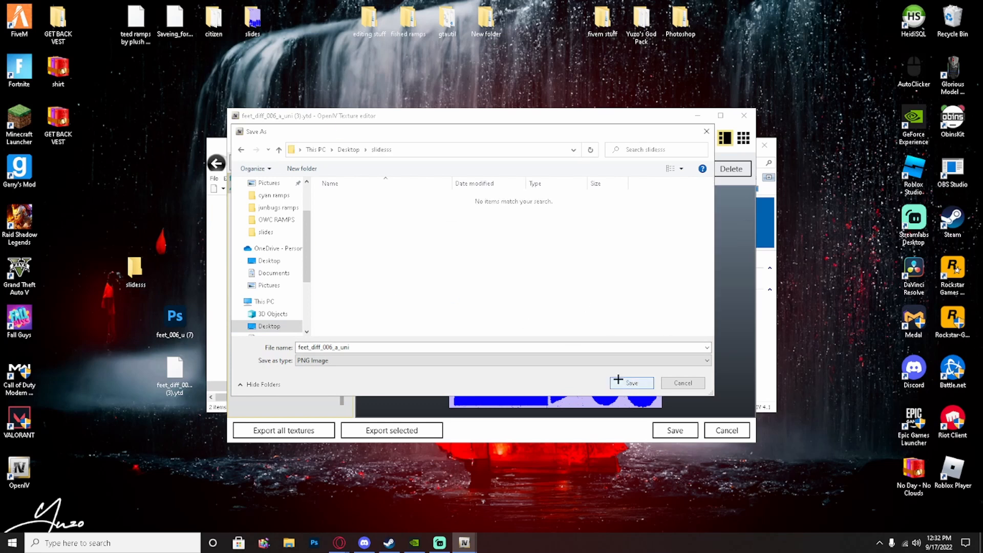
{"action": "left_click", "coordinate": [630, 382]}
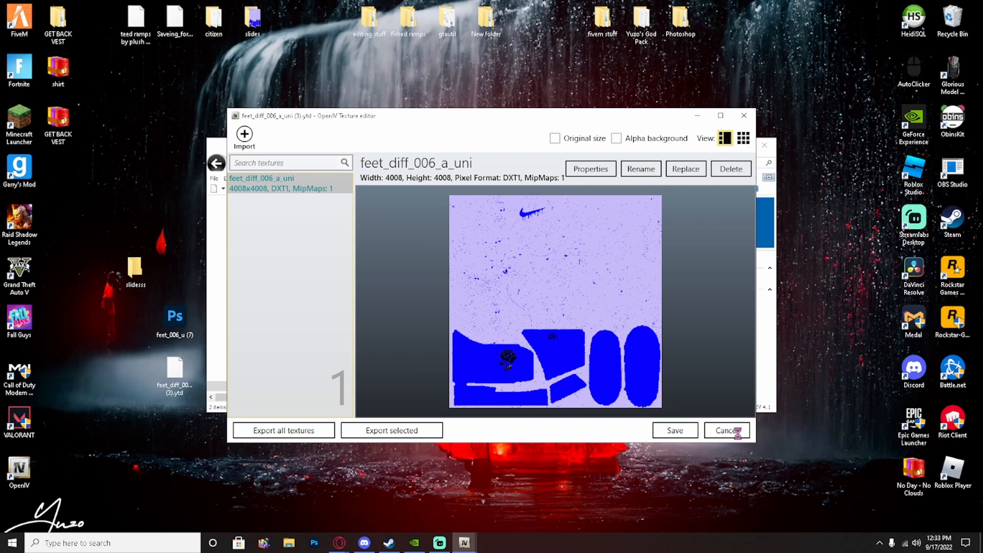
- Close the texture editor, open the desktop slidesss folder, and launch Photoshop from the taskbar
{"action": "left_click", "coordinate": [726, 430]}
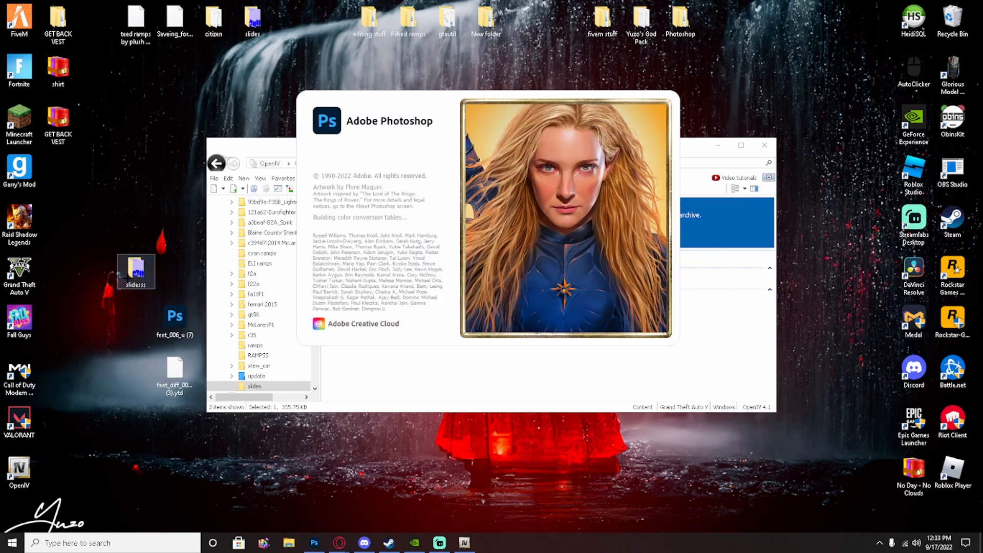
{"action": "double_click", "coordinate": [135, 271]}
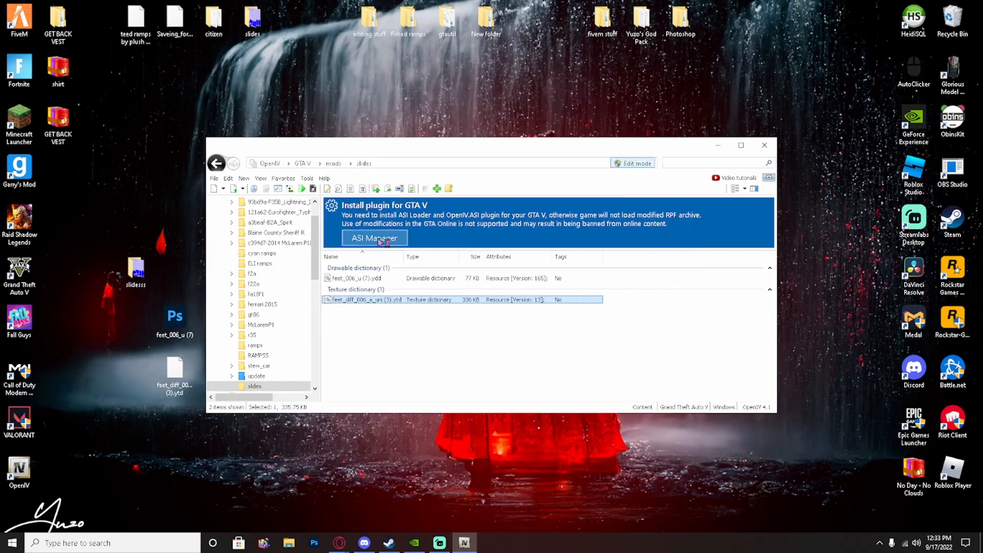
{"action": "left_click", "coordinate": [313, 542]}
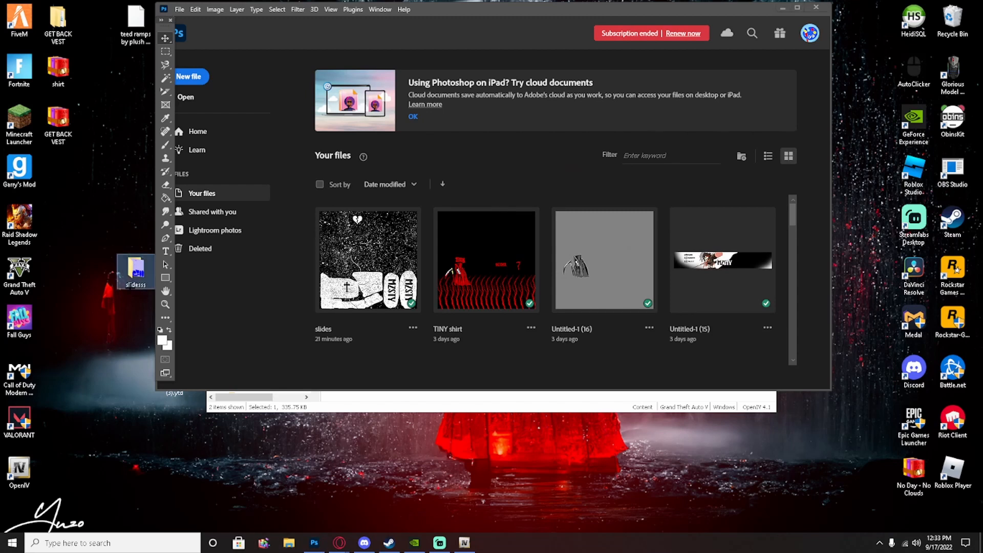
- Open the exported feet texture and paint-bucket fill a new Layer 2 with cyan
{"action": "left_click", "coordinate": [288, 543]}
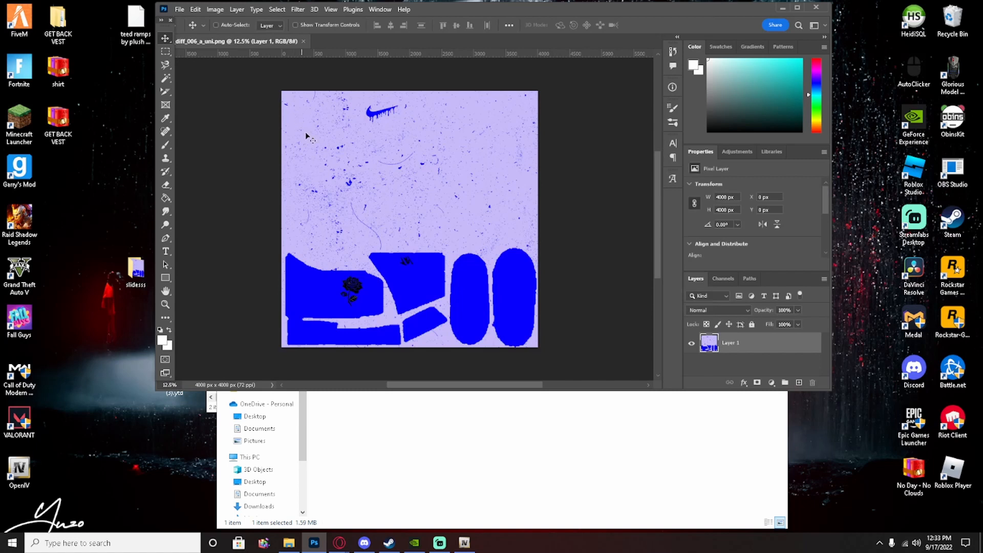
{"action": "left_click", "coordinate": [798, 381]}
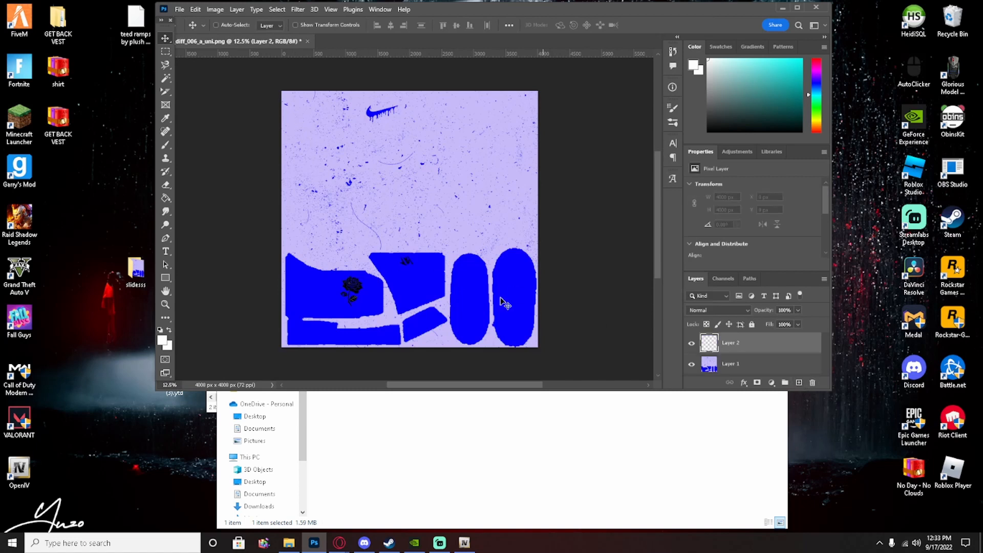
{"action": "mouse_move", "coordinate": [505, 204]}
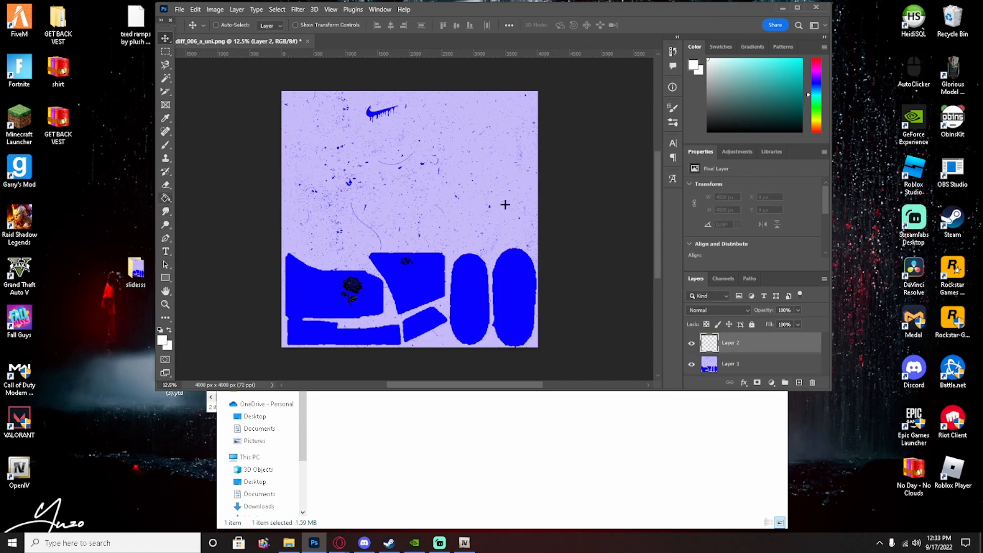
{"action": "left_click", "coordinate": [166, 198]}
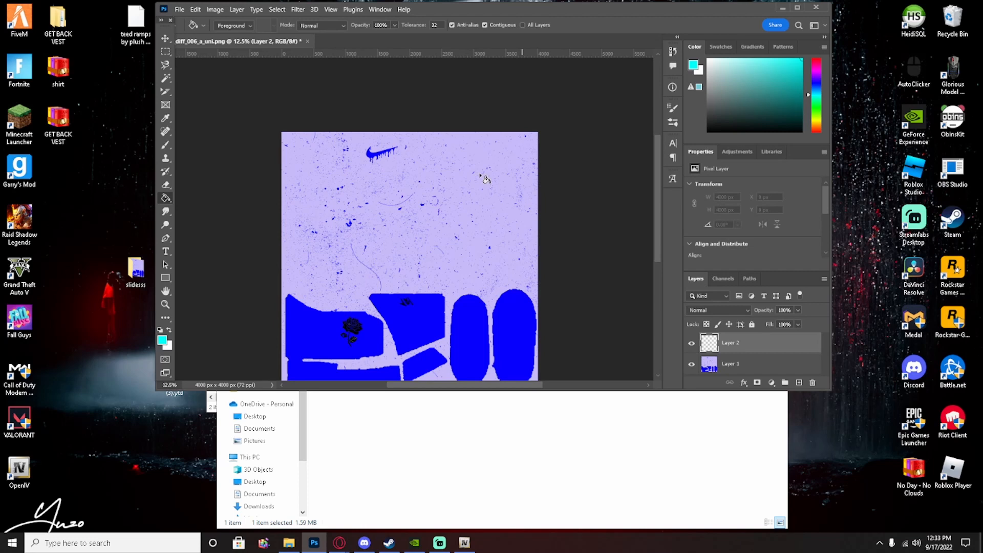
{"action": "mouse_move", "coordinate": [411, 242]}
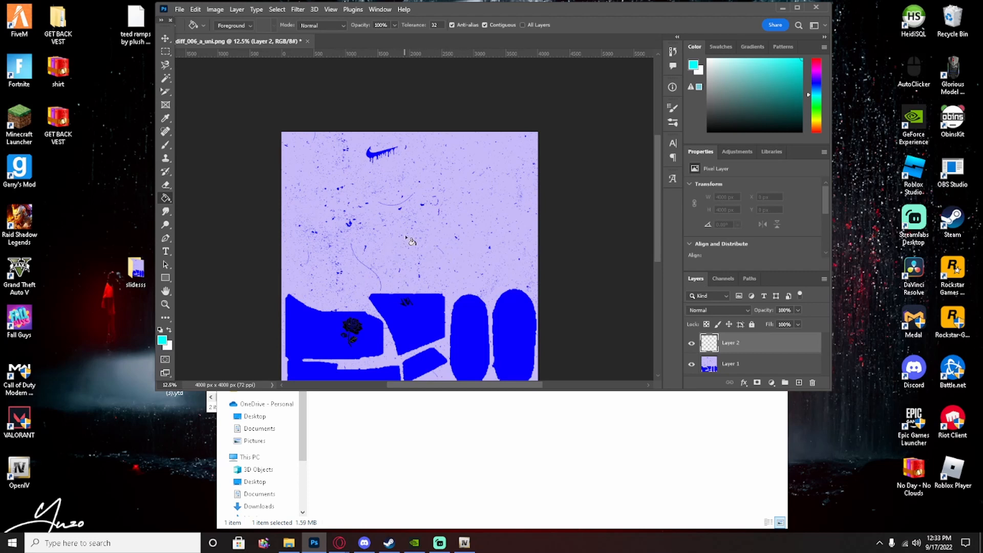
{"action": "mouse_move", "coordinate": [632, 164]}
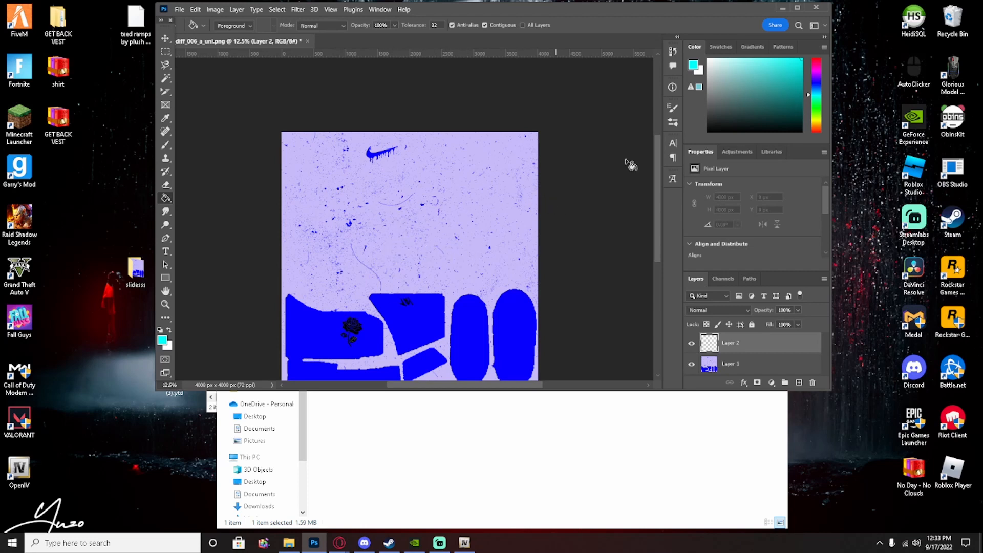
{"action": "left_click", "coordinate": [784, 96]}
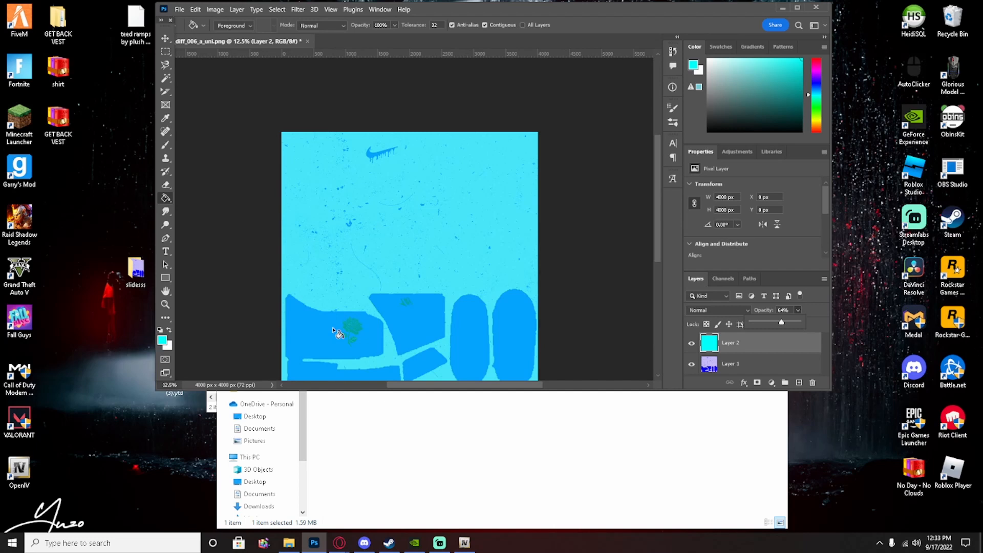
{"action": "mouse_move", "coordinate": [412, 326]}
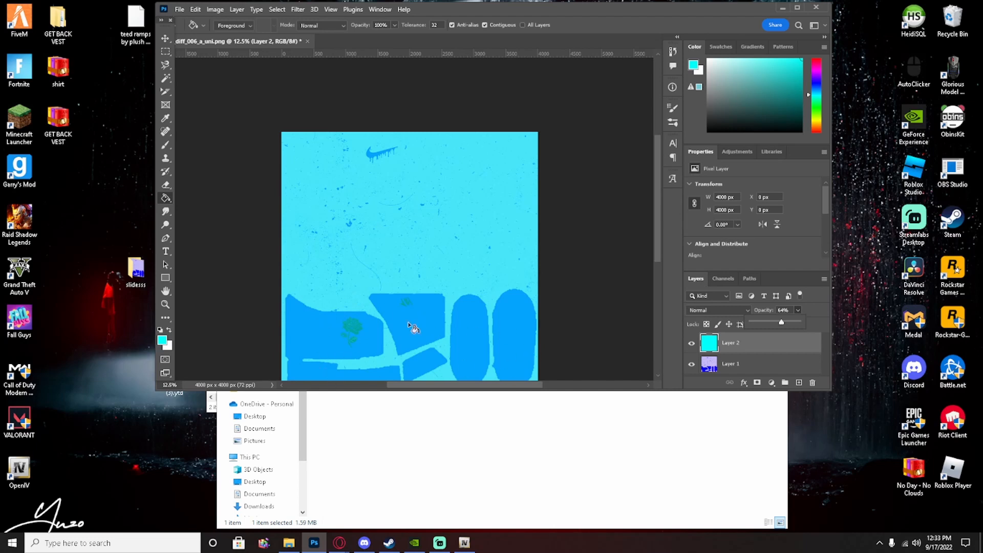
{"action": "mouse_move", "coordinate": [332, 302]}
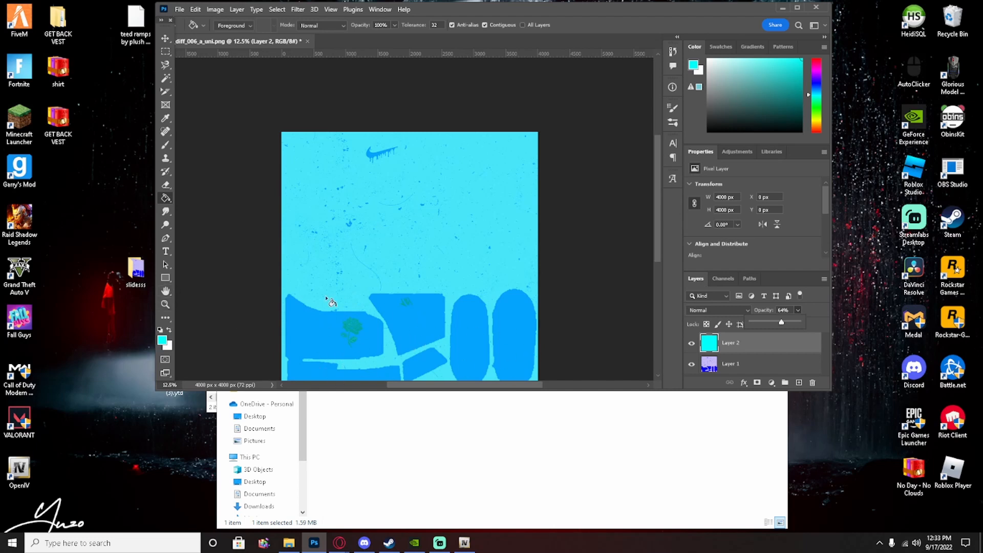
- Brush black over the sole regions along the bottom of the cyan-washed texture
{"action": "left_click", "coordinate": [165, 304]}
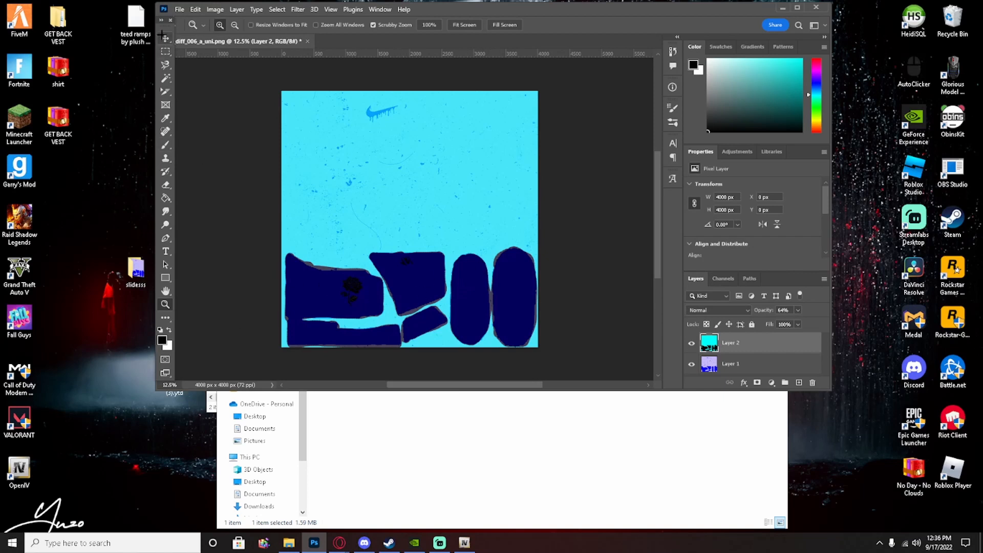
{"action": "left_click", "coordinate": [165, 39]}
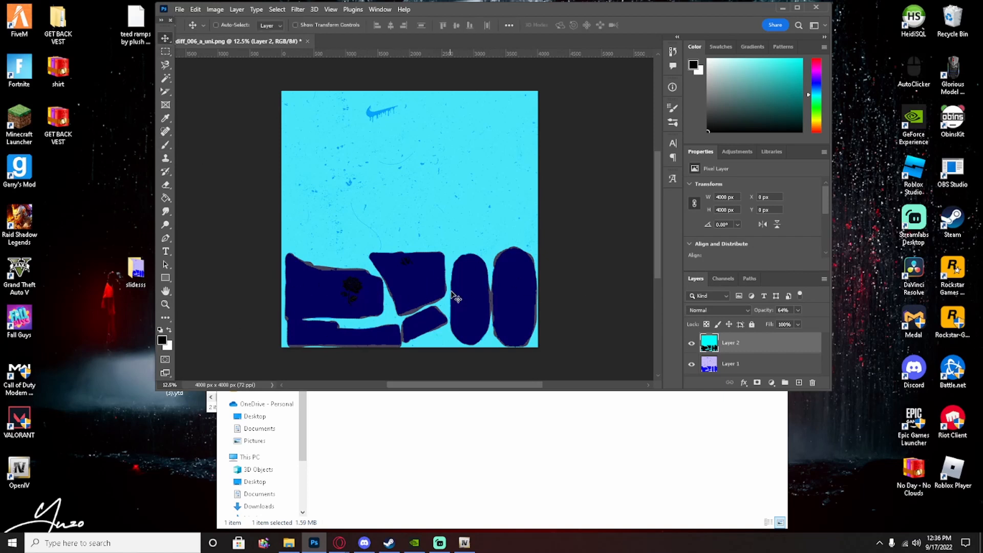
{"action": "mouse_move", "coordinate": [467, 326]}
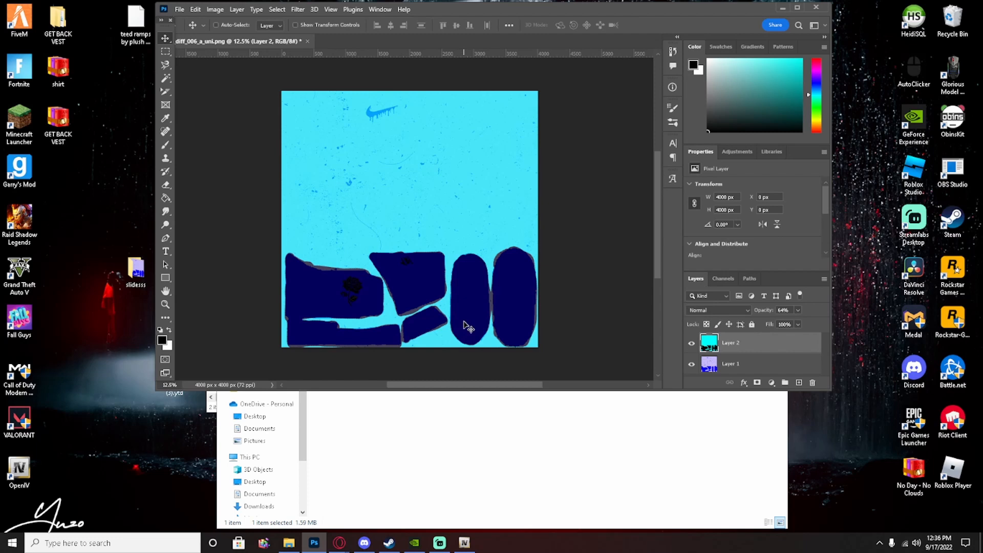
{"action": "mouse_move", "coordinate": [421, 287]}
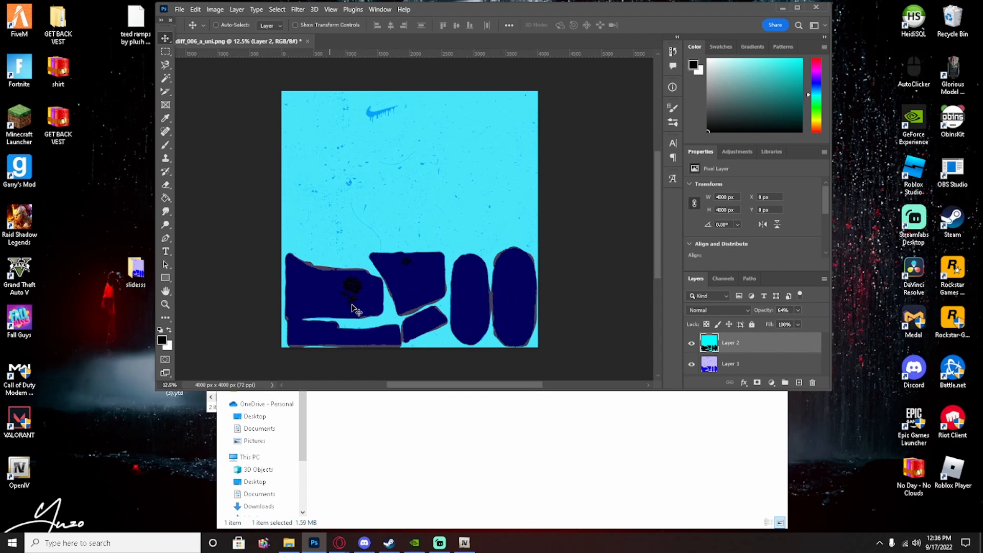
{"action": "mouse_move", "coordinate": [191, 304]}
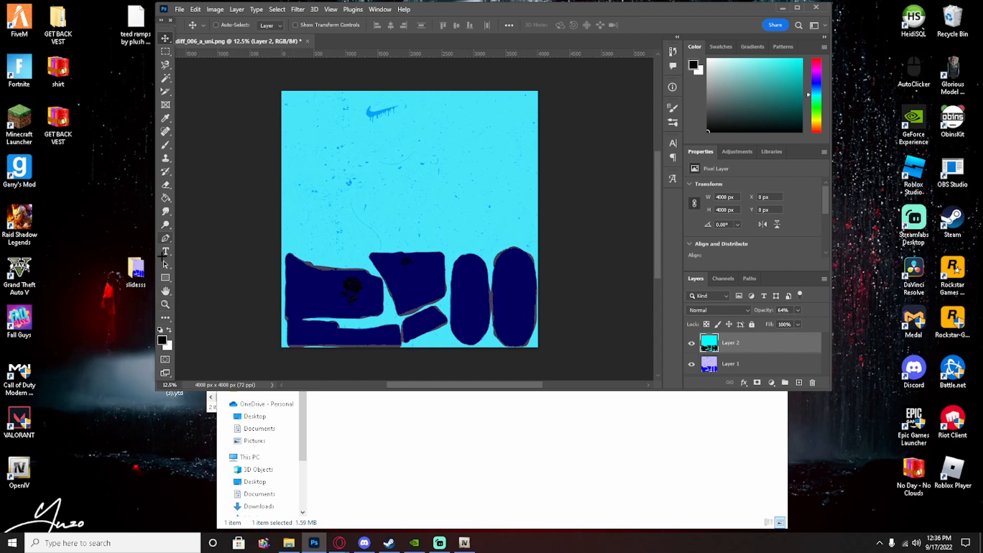
- Type 'MZSTY' on the angular sole piece and set its colour to bright cyan
{"action": "left_click", "coordinate": [165, 251]}
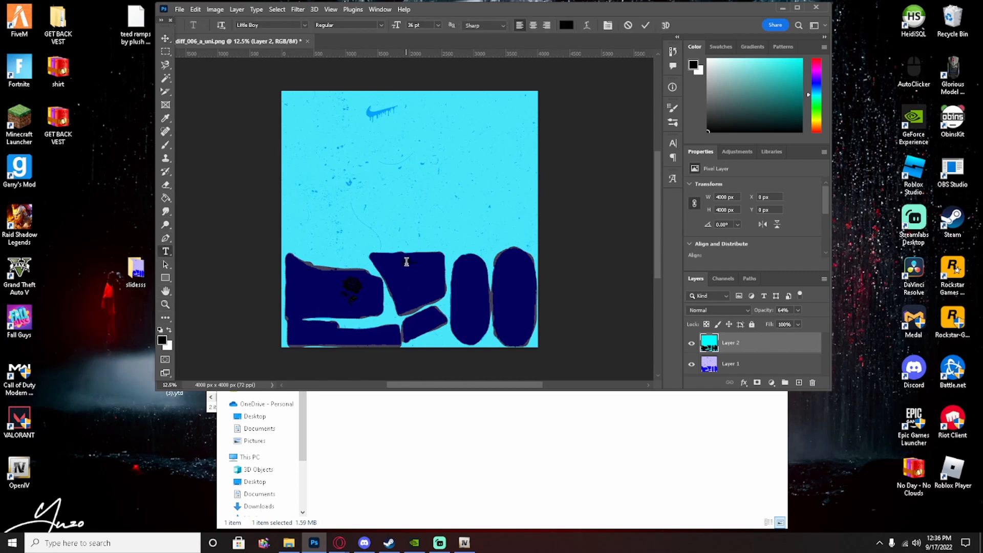
{"action": "left_click", "coordinate": [406, 261]}
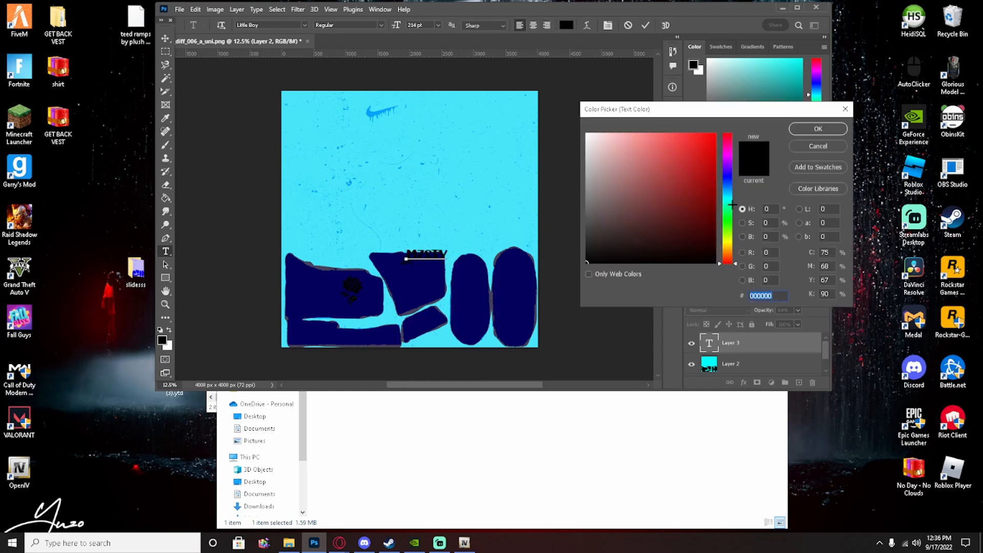
{"action": "left_click", "coordinate": [727, 201]}
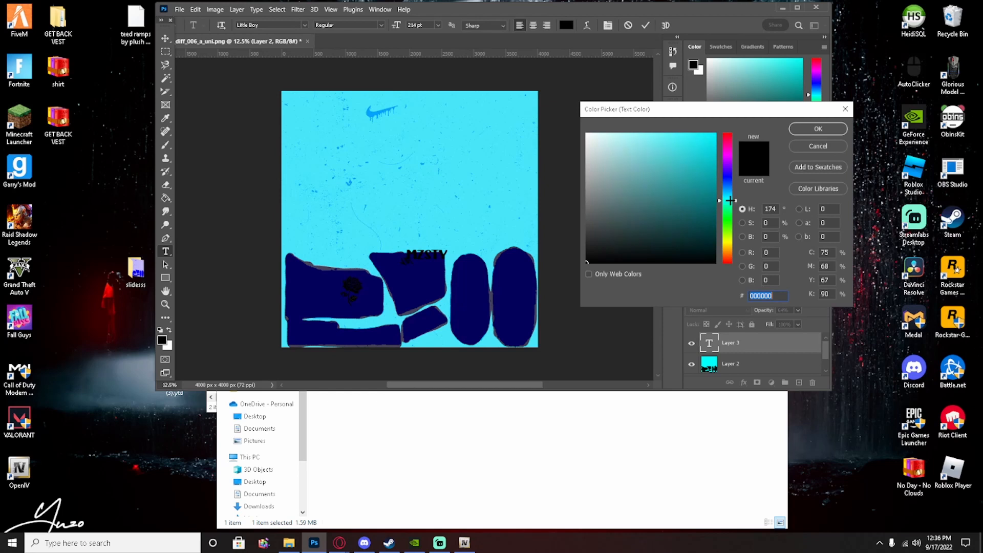
{"action": "left_click", "coordinate": [818, 129]}
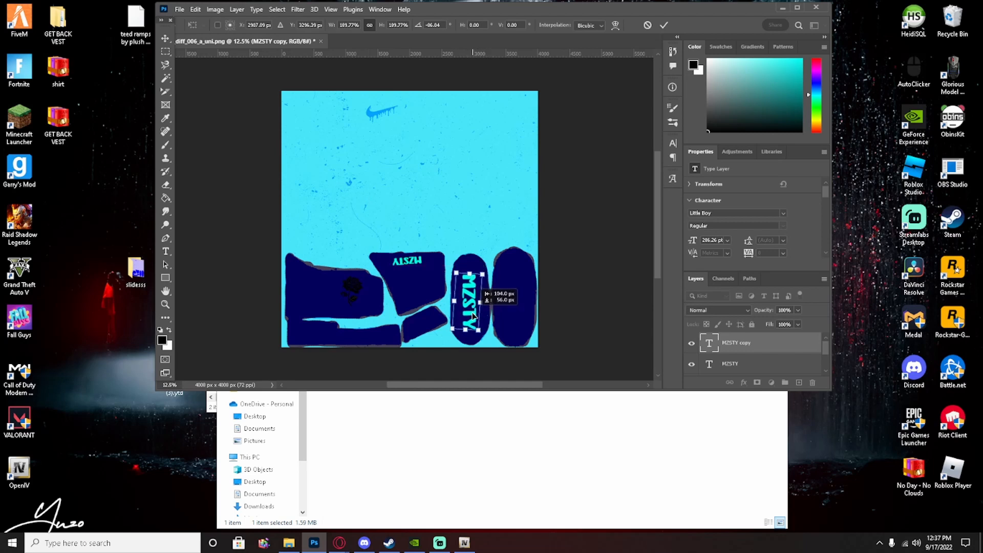
- Commit the rotated MZSTY copy's transform on the oval sole
{"action": "left_click", "coordinate": [663, 25]}
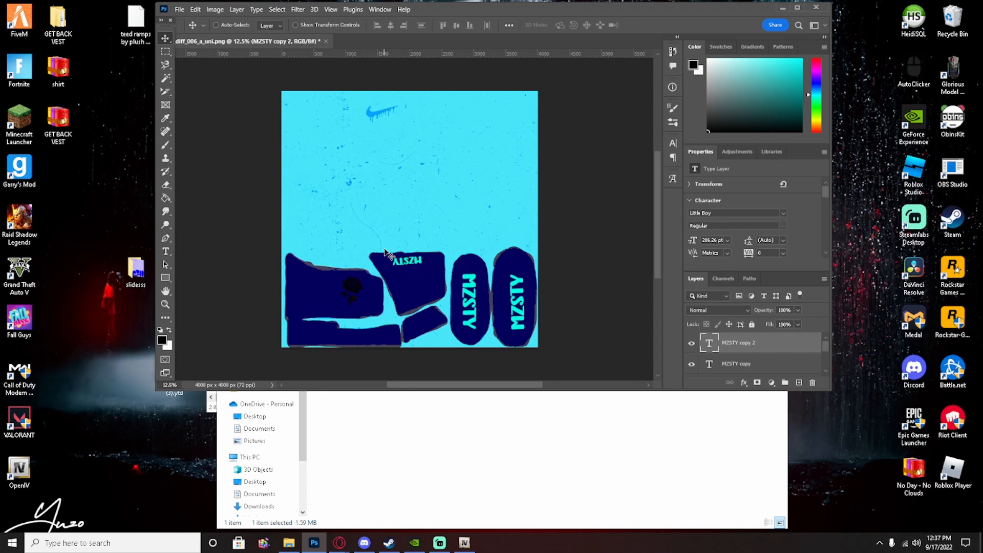
{"action": "mouse_move", "coordinate": [359, 284]}
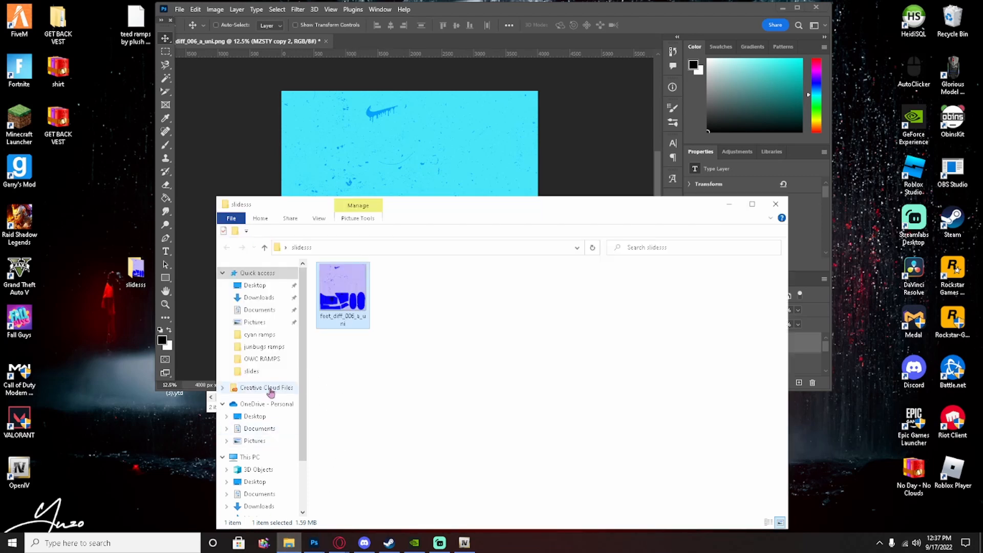
- Browse Desktop > asset pack > PNGS > Random to reach black_cross.png
{"action": "left_click", "coordinate": [254, 284]}
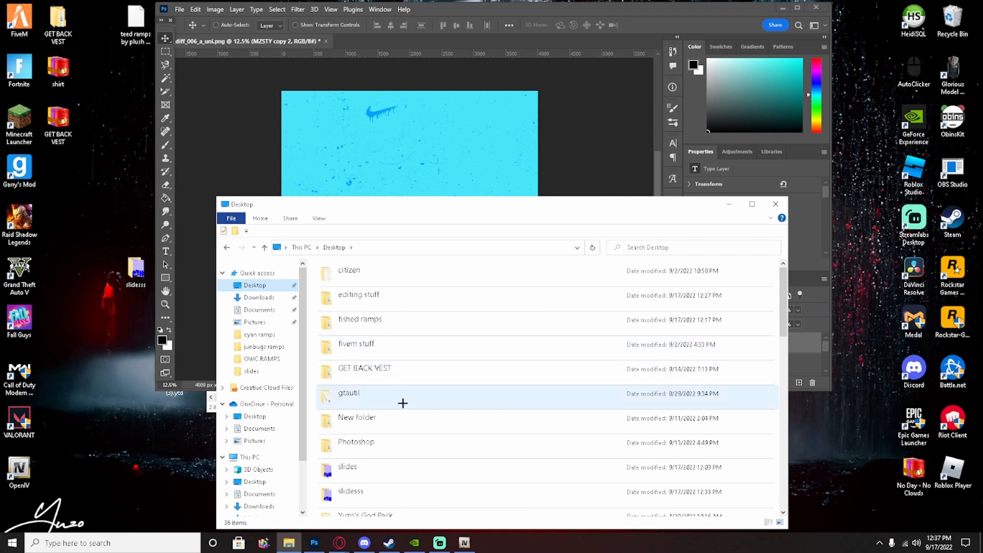
{"action": "double_click", "coordinate": [366, 514]}
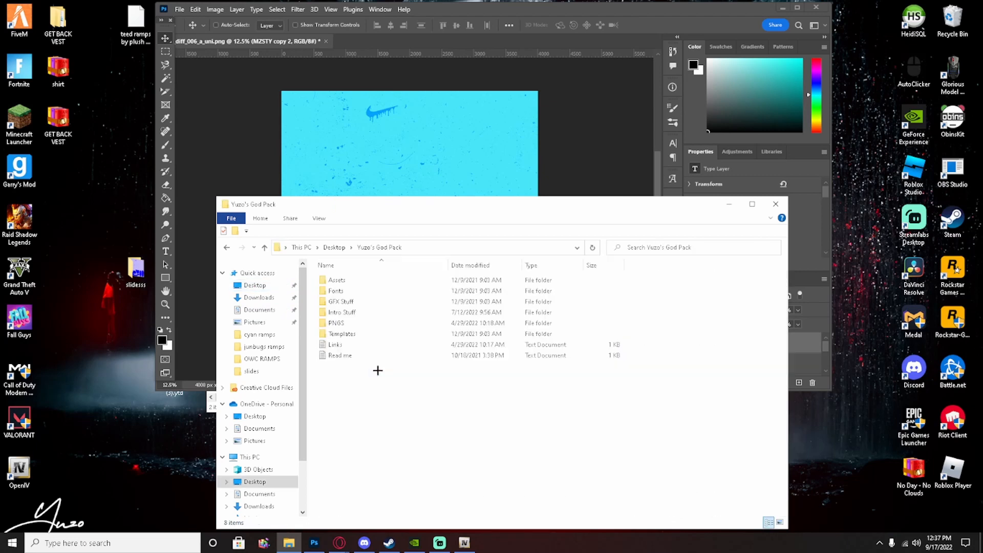
{"action": "double_click", "coordinate": [336, 322]}
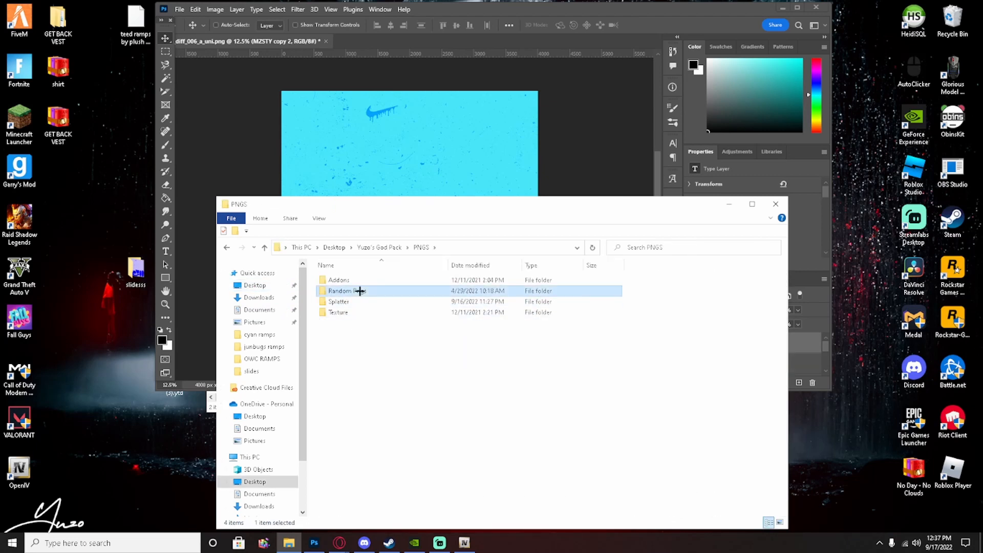
{"action": "double_click", "coordinate": [343, 290]}
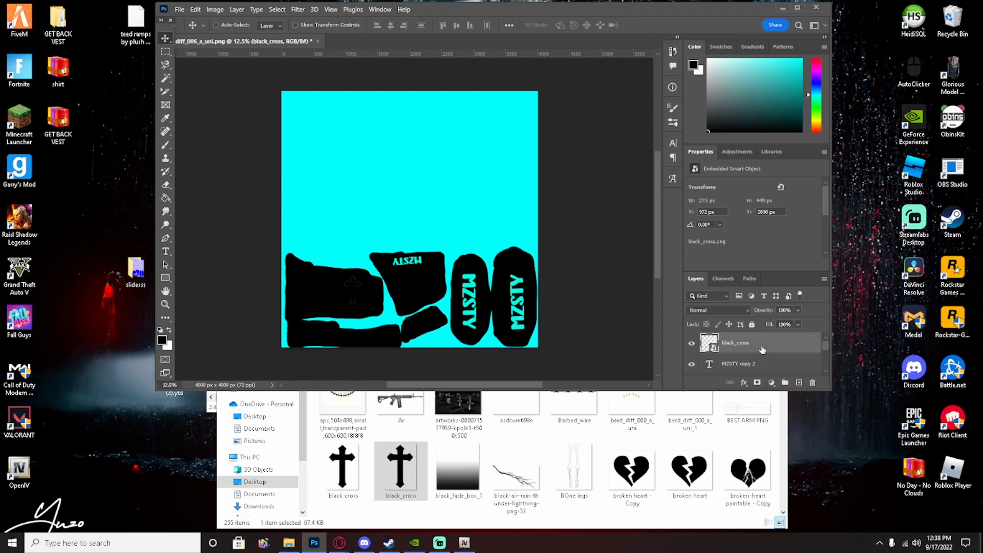
- Give the black_cross layer a cyan Color Overlay layer style
{"action": "double_click", "coordinate": [735, 343]}
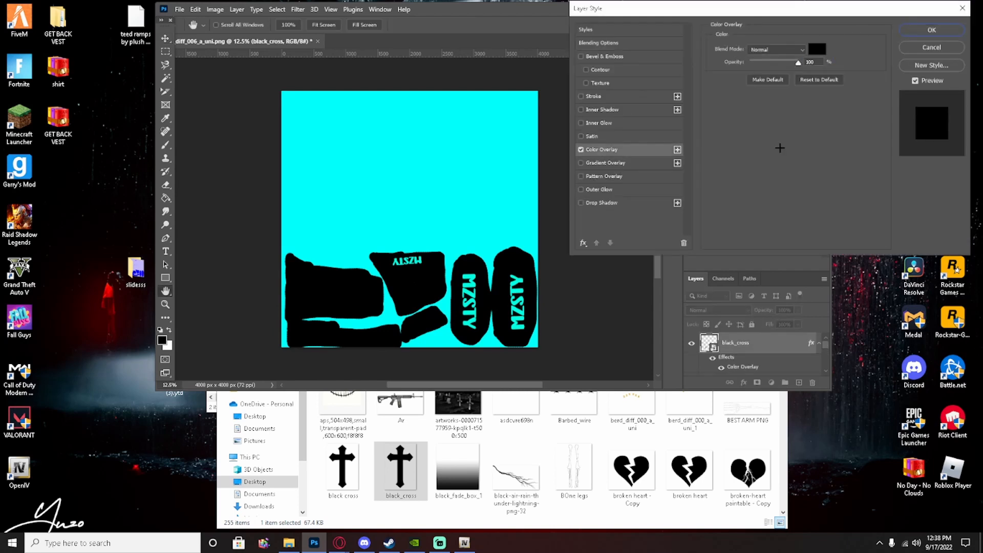
{"action": "left_click", "coordinate": [817, 49]}
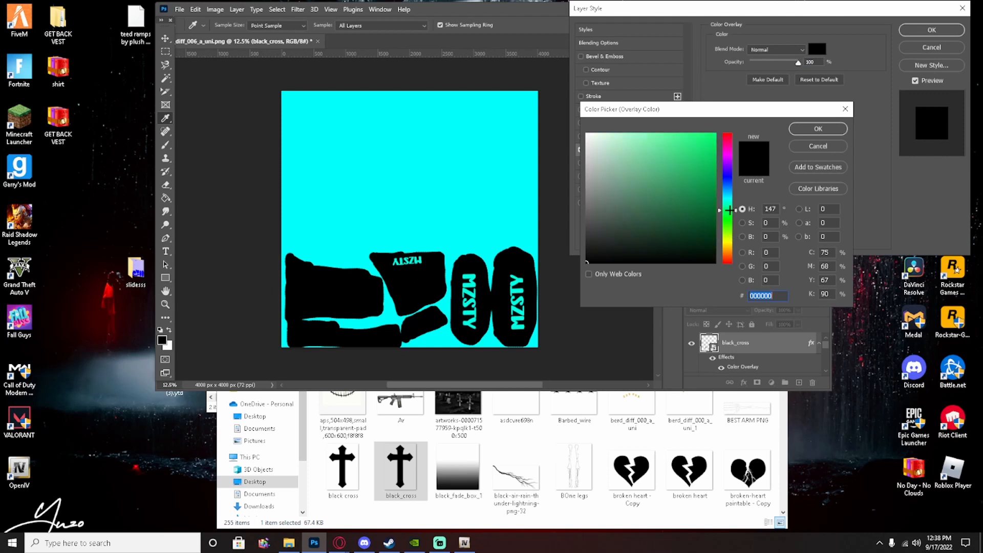
{"action": "left_click", "coordinate": [726, 209]}
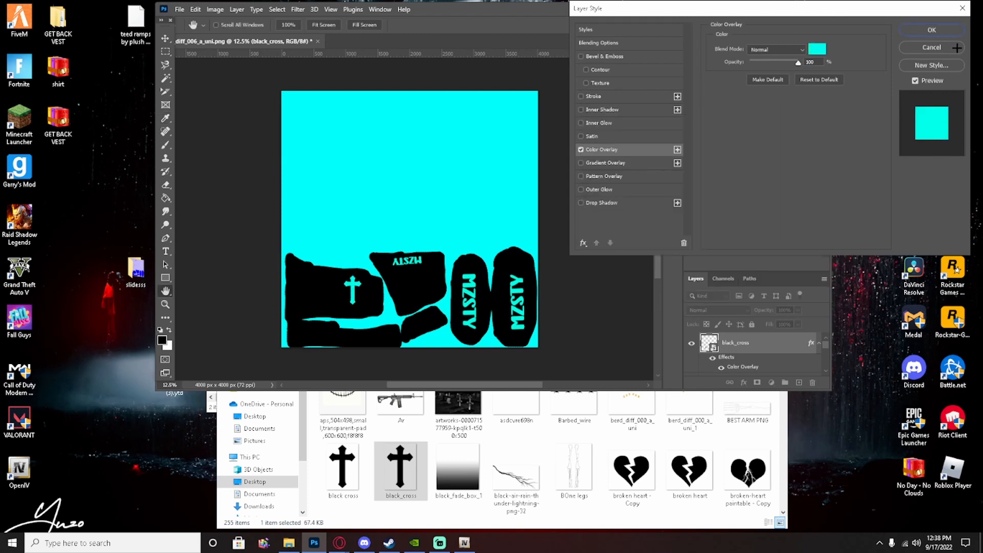
{"action": "left_click", "coordinate": [932, 30]}
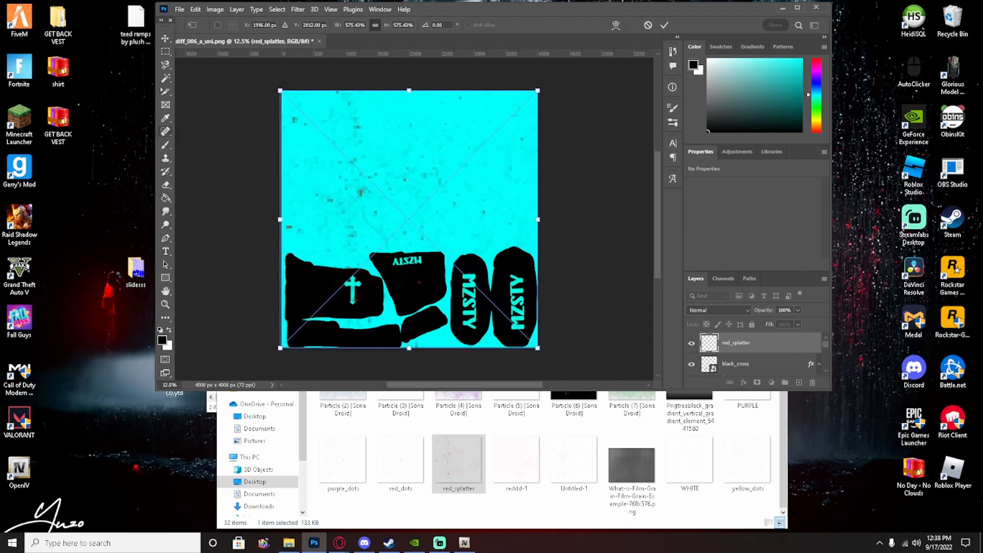
- Commit the placed red_splatter image and give its layer a black Color Overlay
{"action": "left_click", "coordinate": [664, 25]}
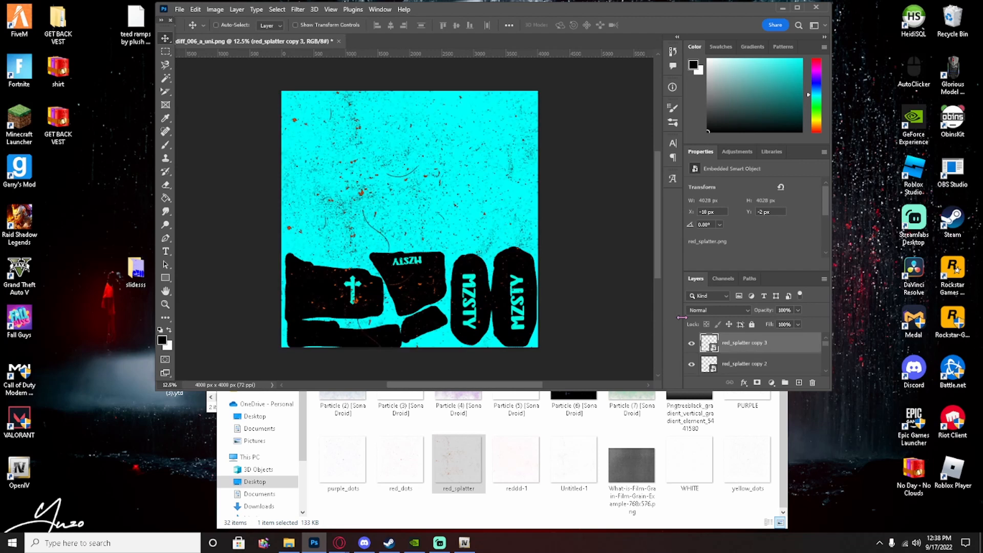
{"action": "left_click", "coordinate": [813, 382]}
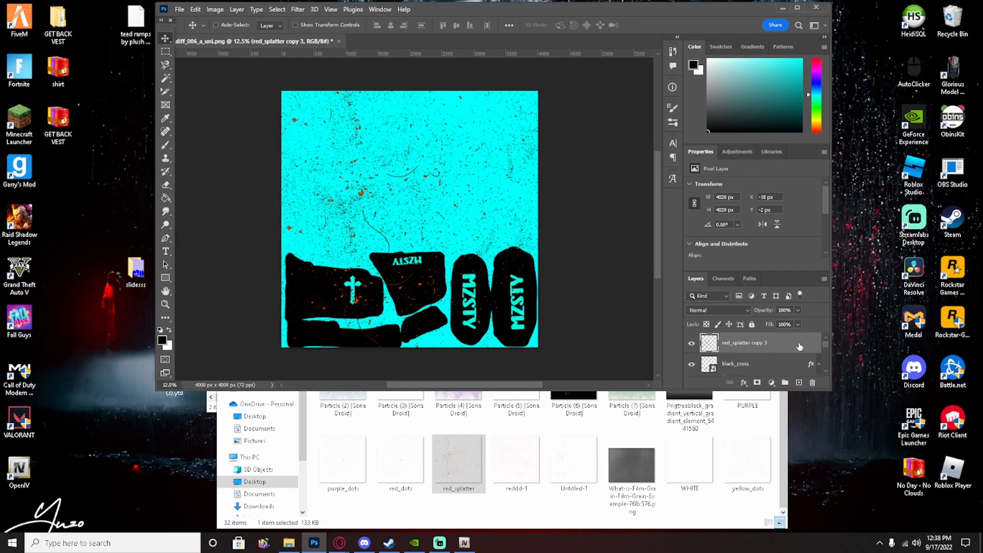
{"action": "double_click", "coordinate": [752, 343]}
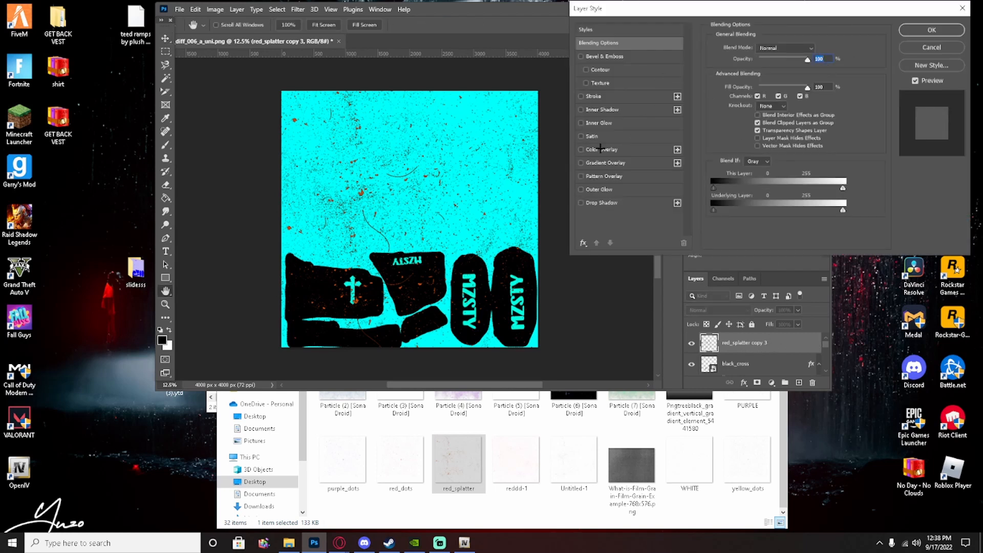
{"action": "left_click", "coordinate": [581, 136]}
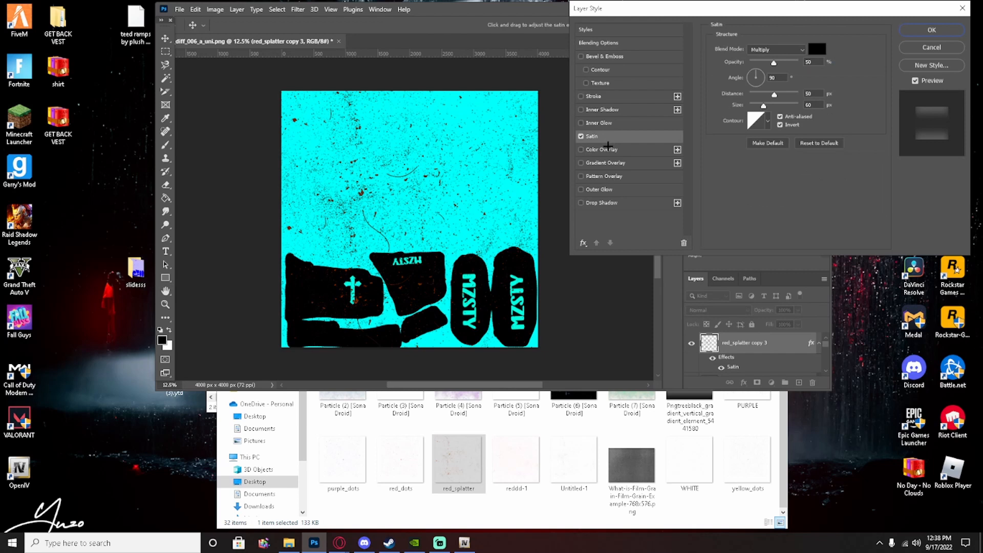
{"action": "left_click", "coordinate": [580, 149]}
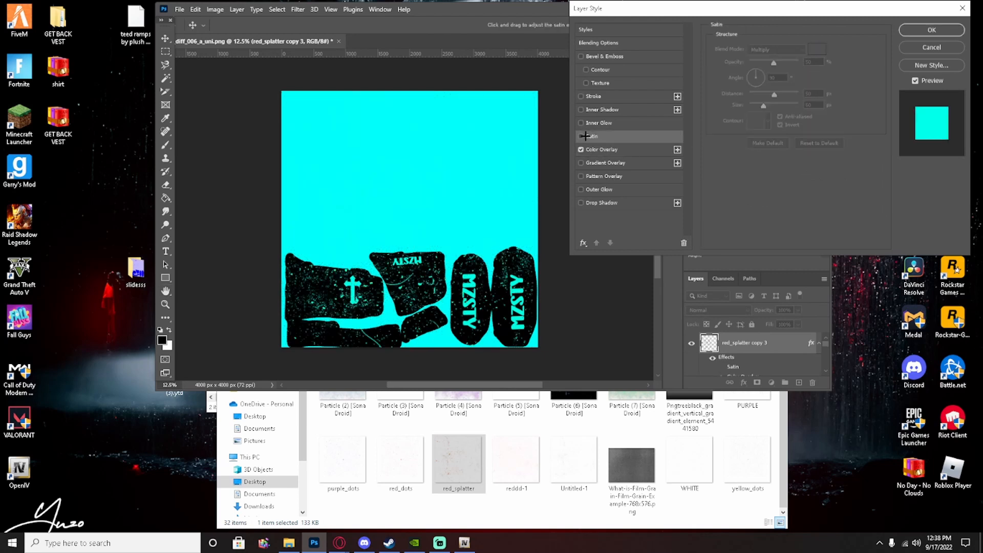
{"action": "left_click", "coordinate": [817, 49]}
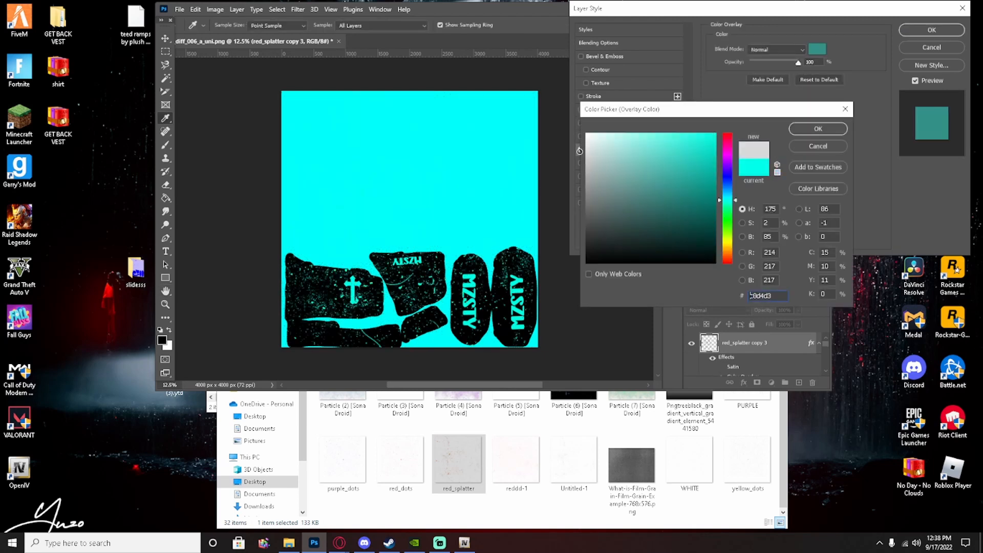
{"action": "left_click", "coordinate": [817, 129]}
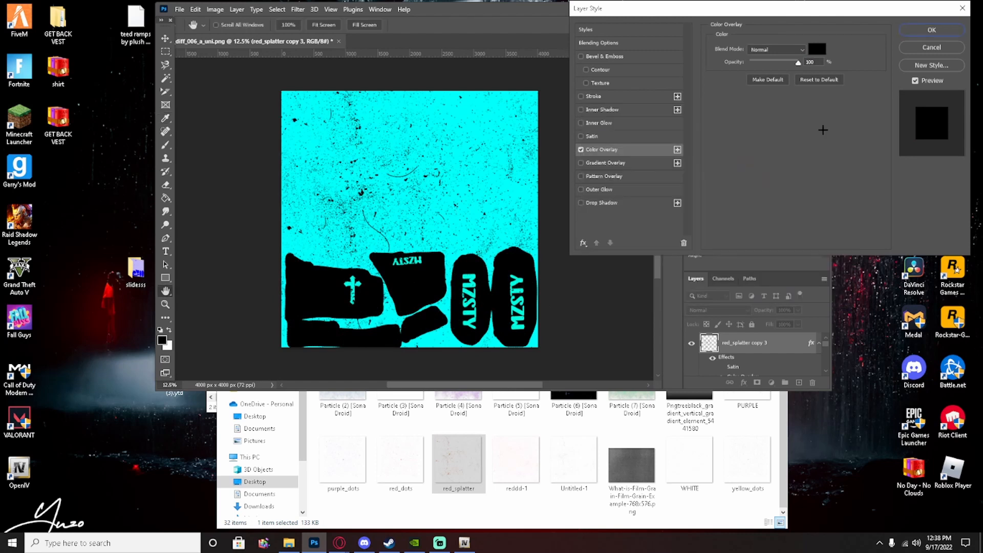
{"action": "left_click", "coordinate": [931, 30]}
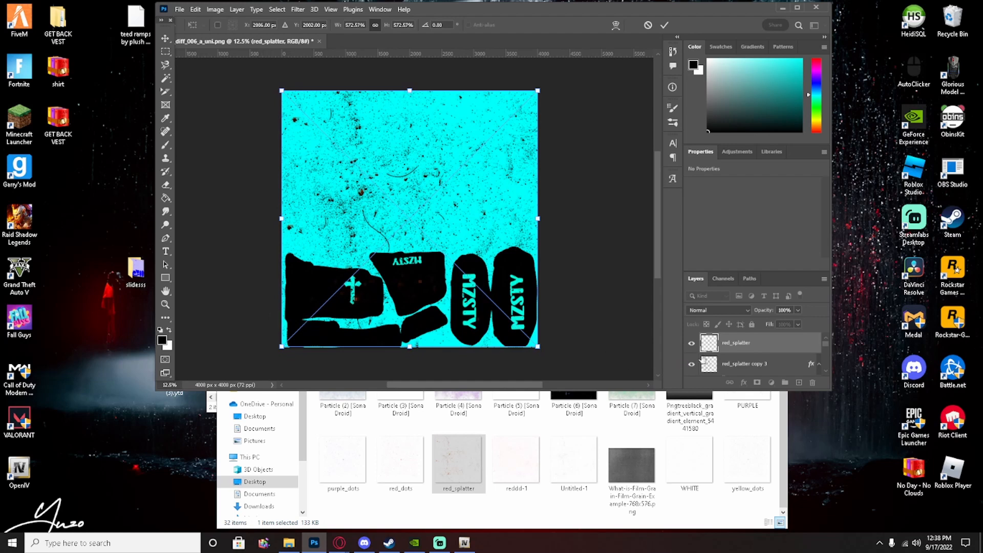
{"action": "mouse_move", "coordinate": [733, 362]}
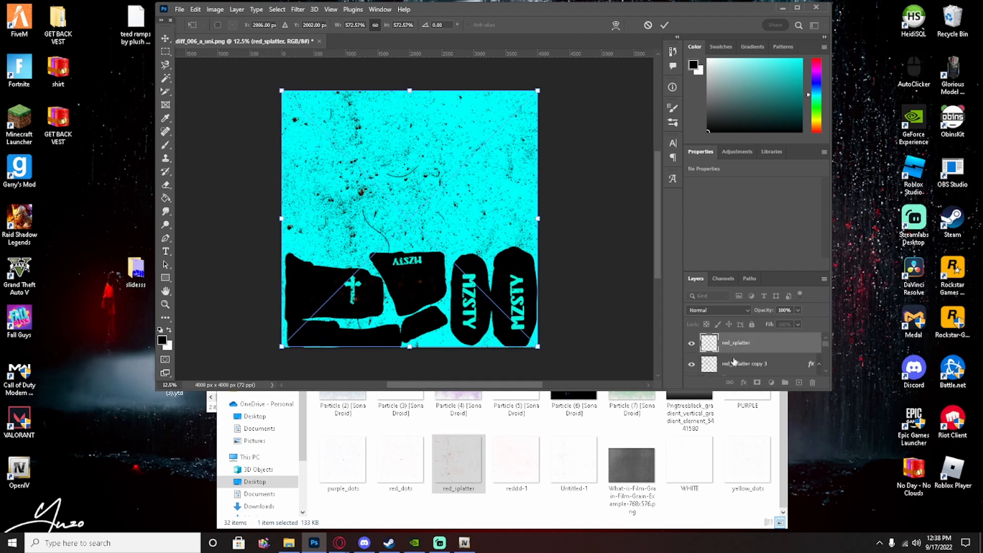
- Commit the second splatter and give its layer a cyan (00f6ff) Color Overlay
{"action": "left_click", "coordinate": [663, 25]}
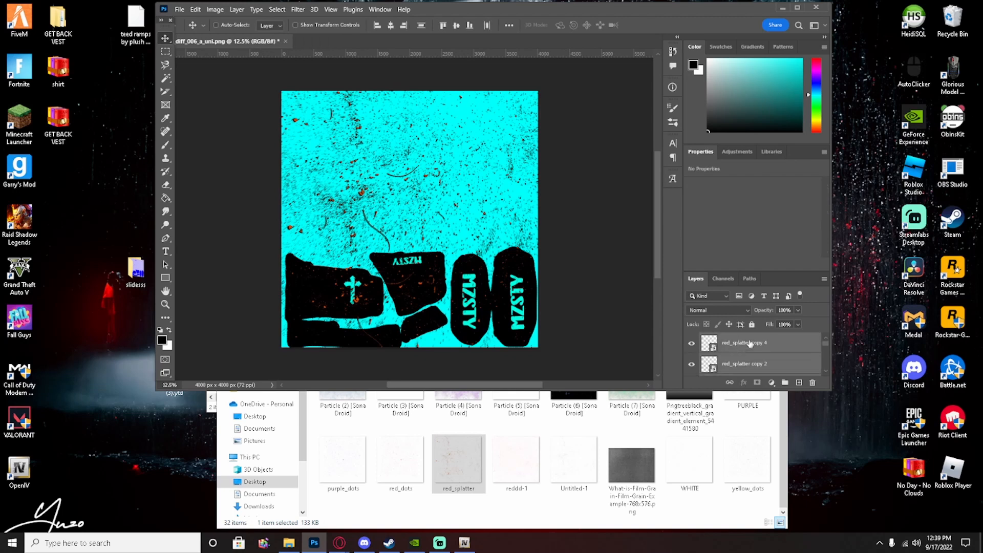
{"action": "left_click", "coordinate": [746, 343]}
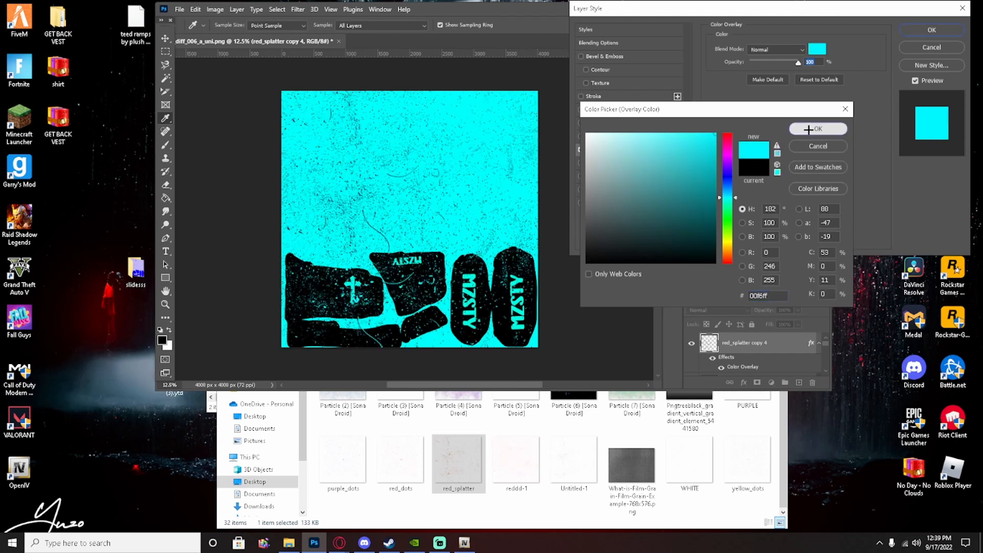
{"action": "left_click", "coordinate": [817, 128]}
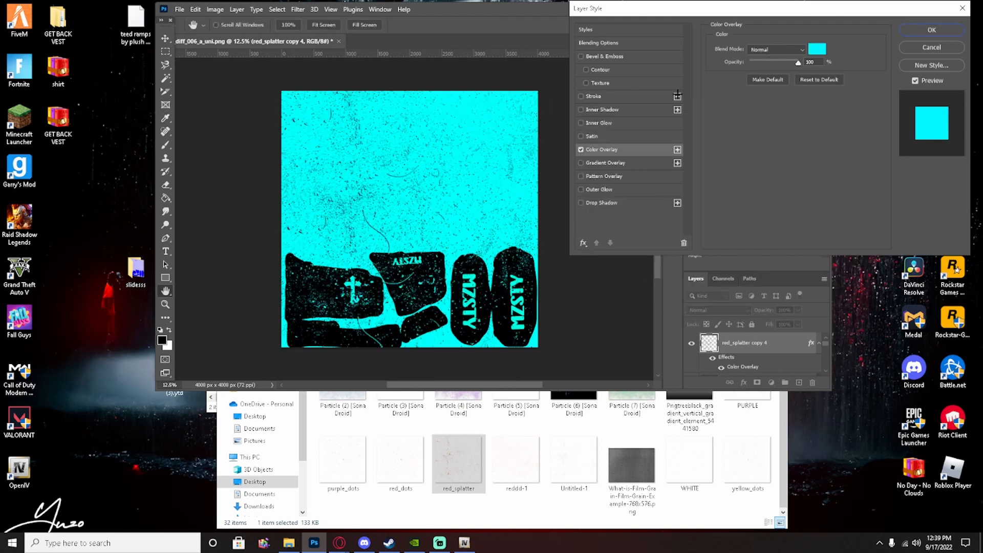
{"action": "left_click", "coordinate": [931, 30]}
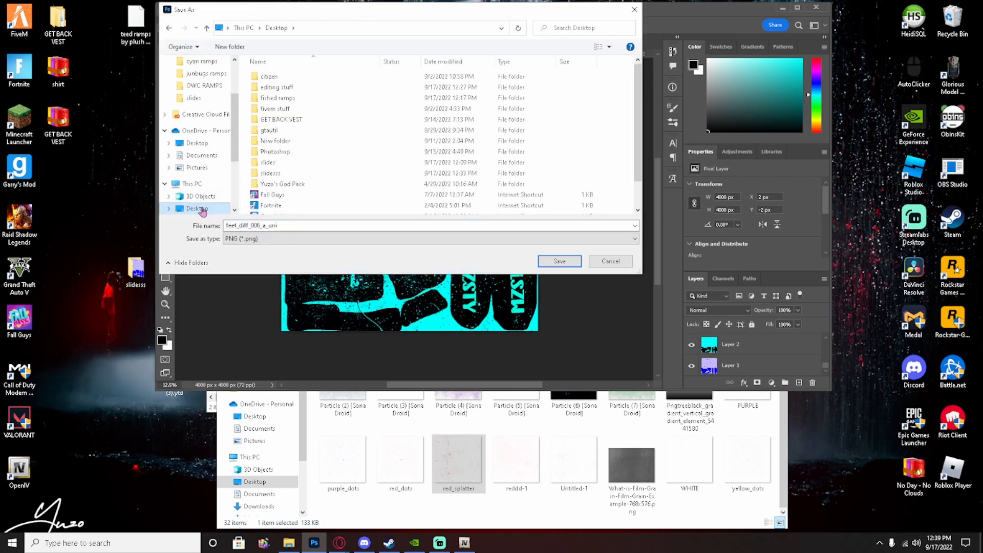
- Save over feet_diff_006_a_uni as a PNG in the slidesss folder
{"action": "double_click", "coordinate": [269, 173]}
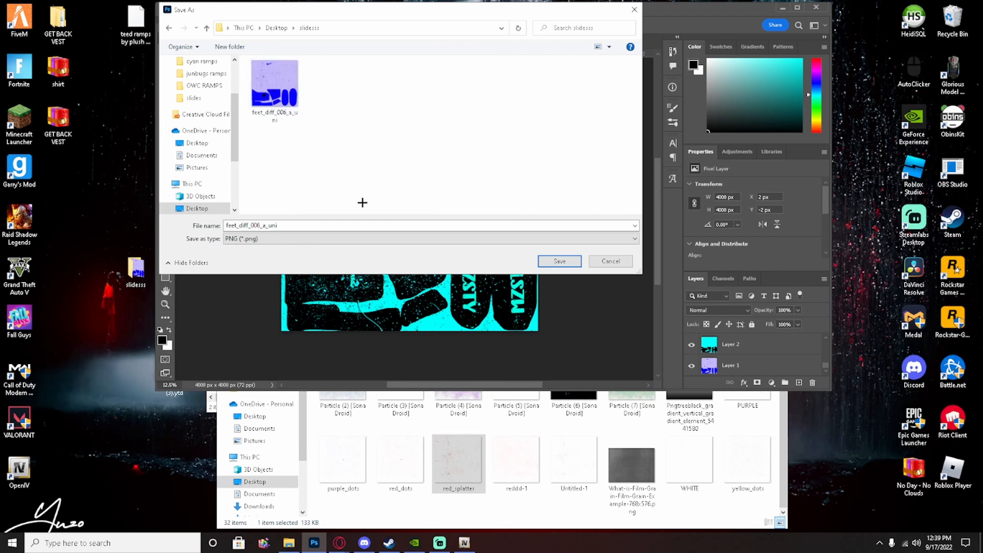
{"action": "left_click", "coordinate": [558, 260]}
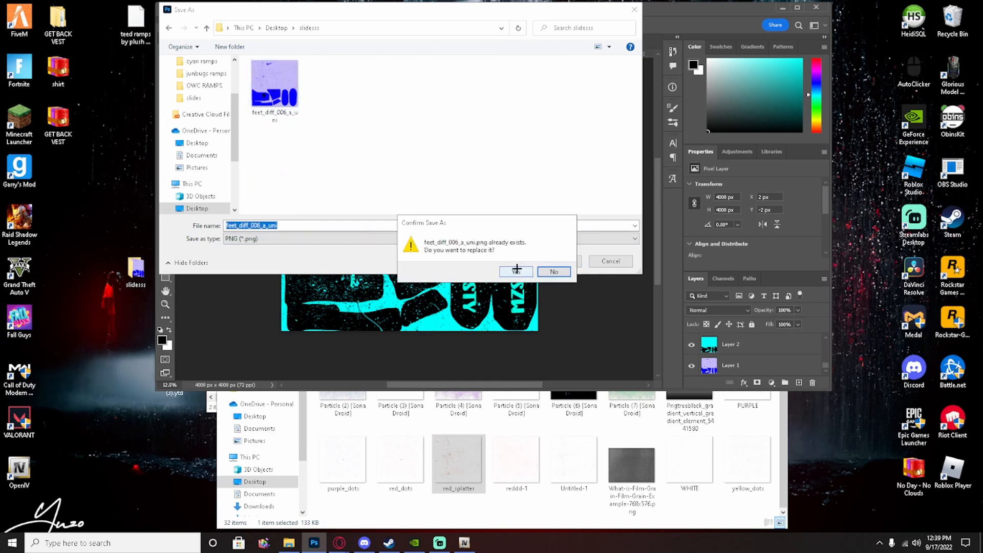
{"action": "left_click", "coordinate": [515, 272]}
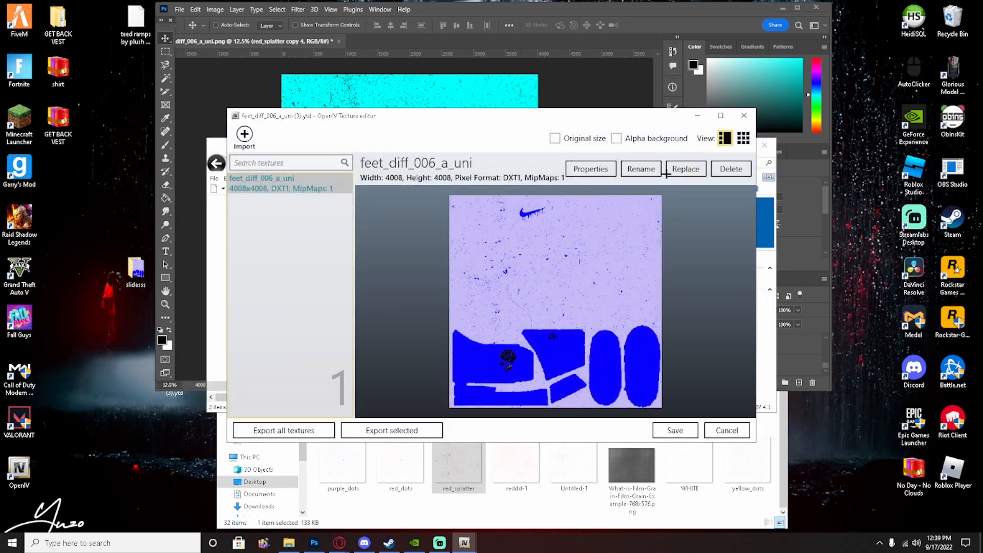
- Replace feet_diff_006_a_uni in OpenIV with the recolored PNG from slidesss
{"action": "left_click", "coordinate": [684, 168]}
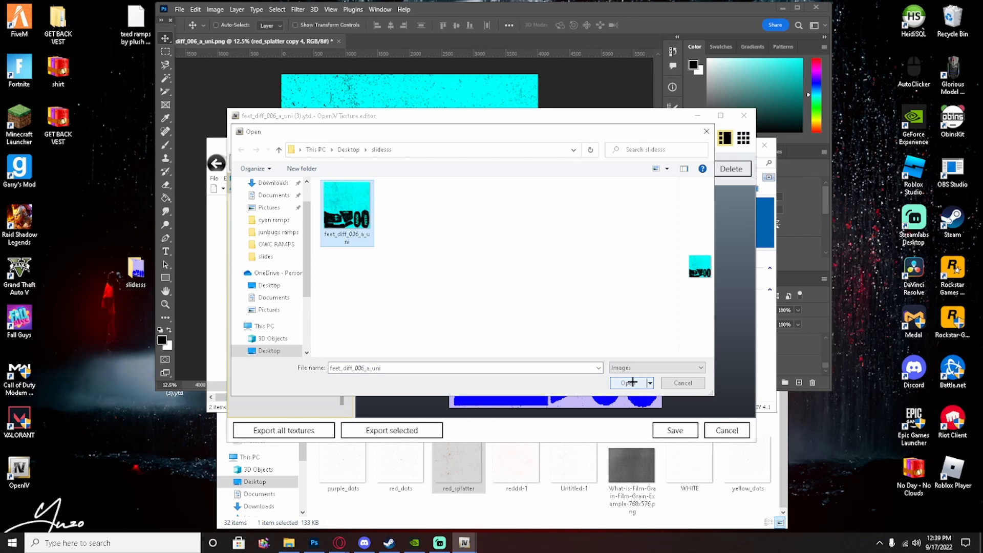
{"action": "left_click", "coordinate": [627, 383]}
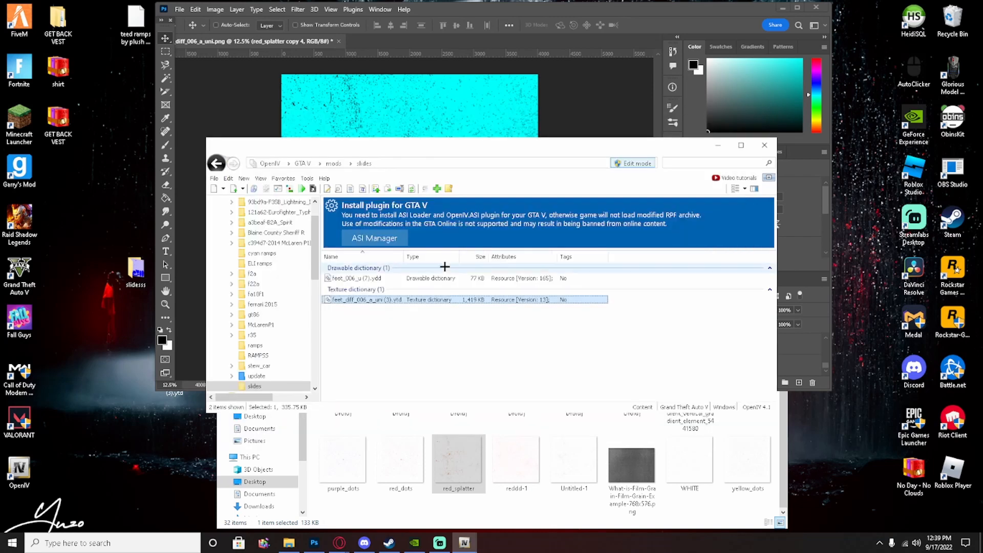
- Open feet_006_u (7).ydd in the Model Viewer to see the cyan splattered slides
{"action": "double_click", "coordinate": [354, 278]}
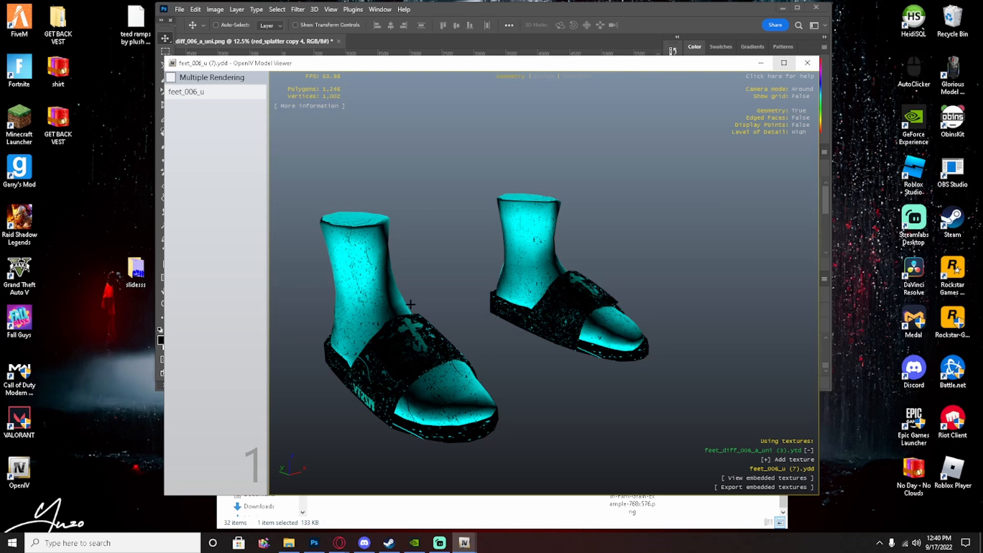
{"action": "mouse_move", "coordinate": [368, 321]}
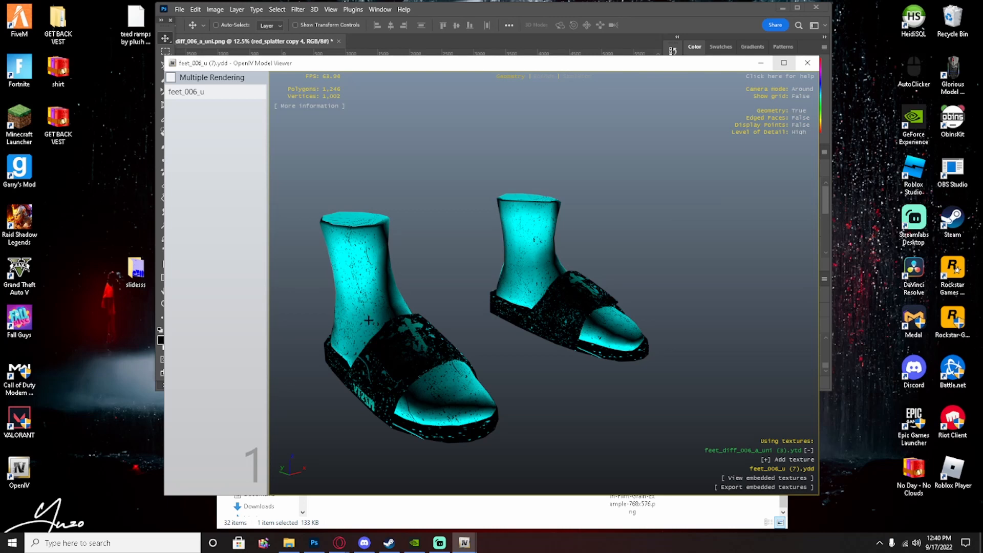